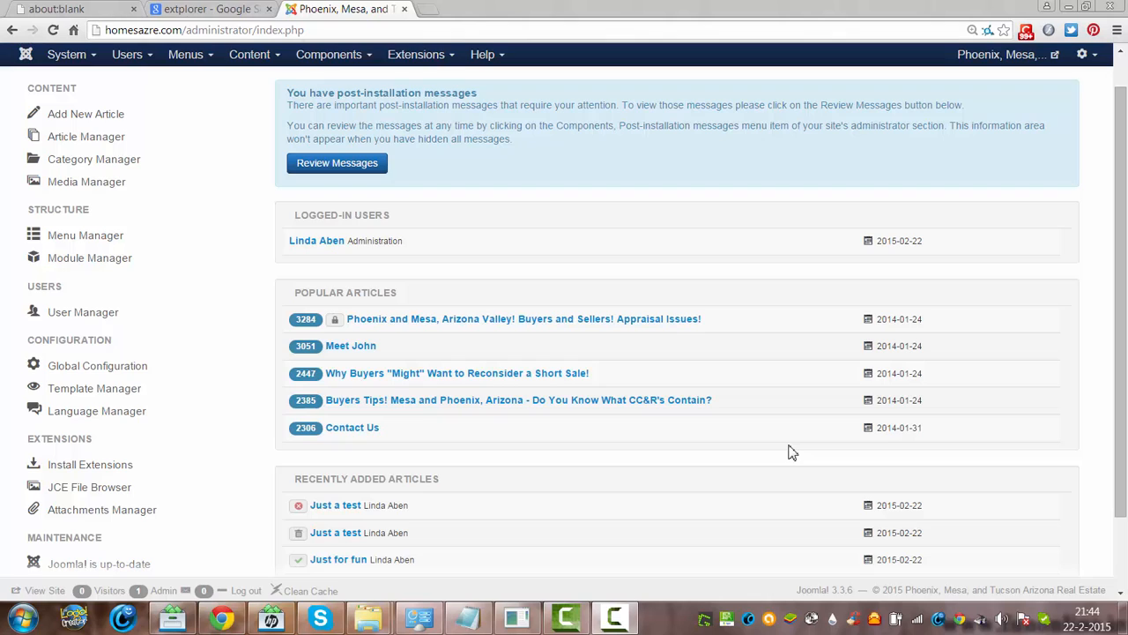
{"action": "mouse_move", "coordinate": [571, 469]}
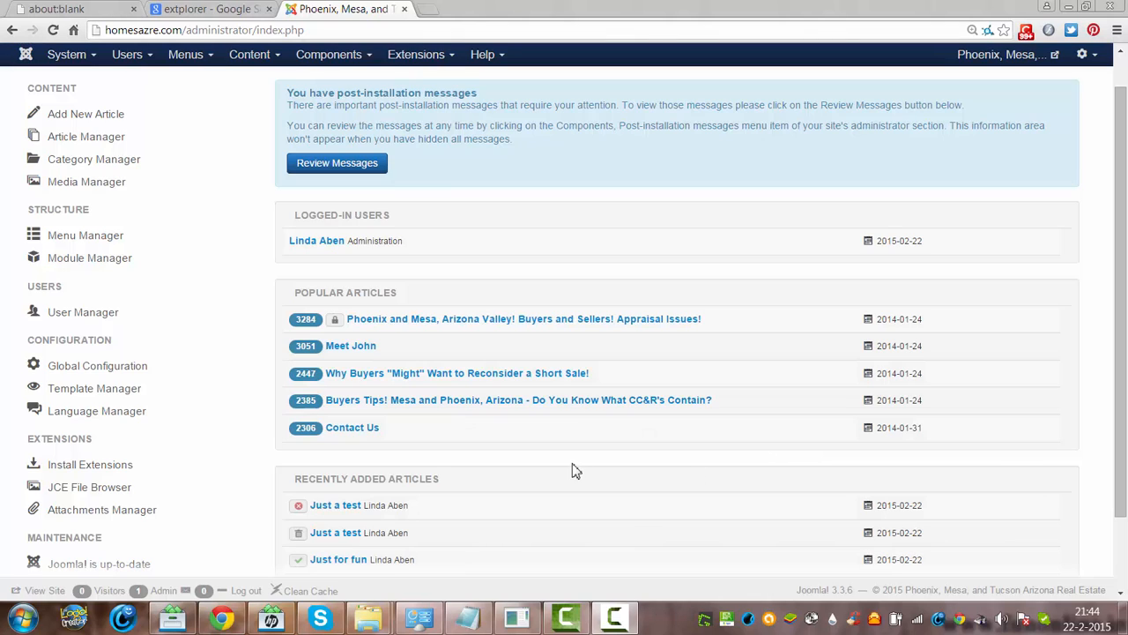
{"action": "mouse_move", "coordinate": [589, 538]}
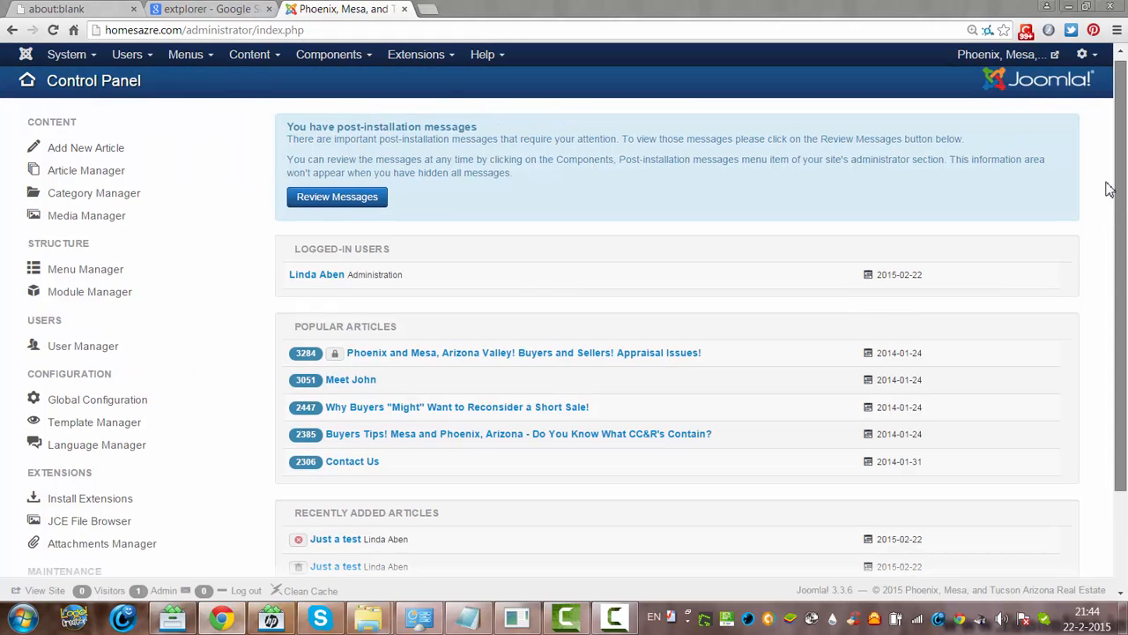
Launch the eXtplorer file manager from the Components menu in Joomla administrator.
{"action": "scroll", "scroll_direction": "down", "scroll_amount": 3}
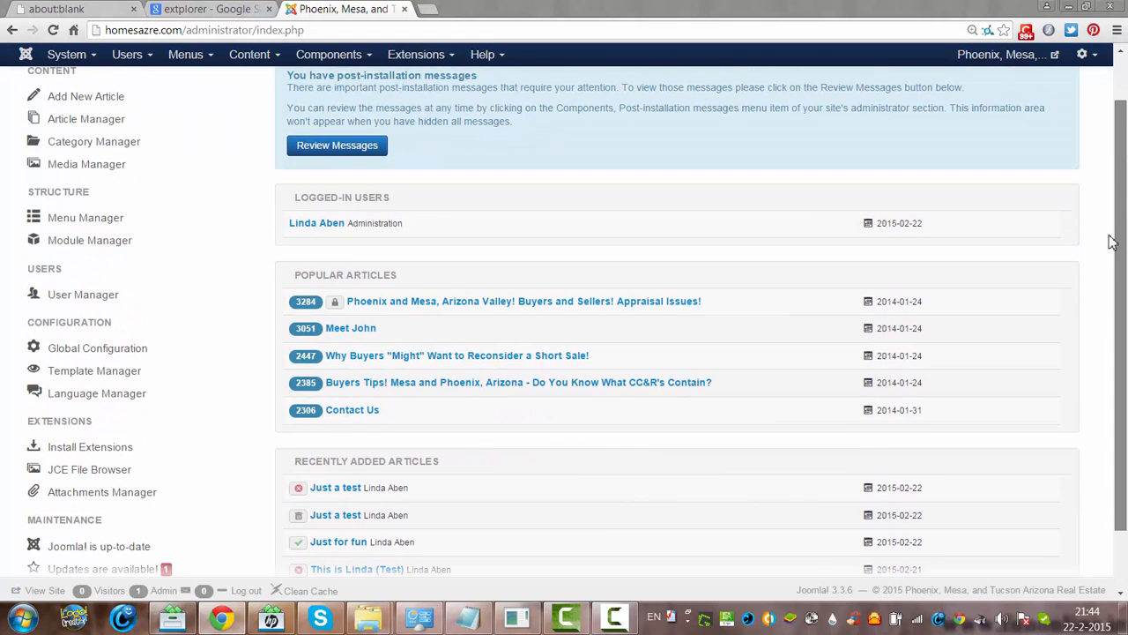
{"action": "scroll", "scroll_direction": "up", "scroll_amount": 3}
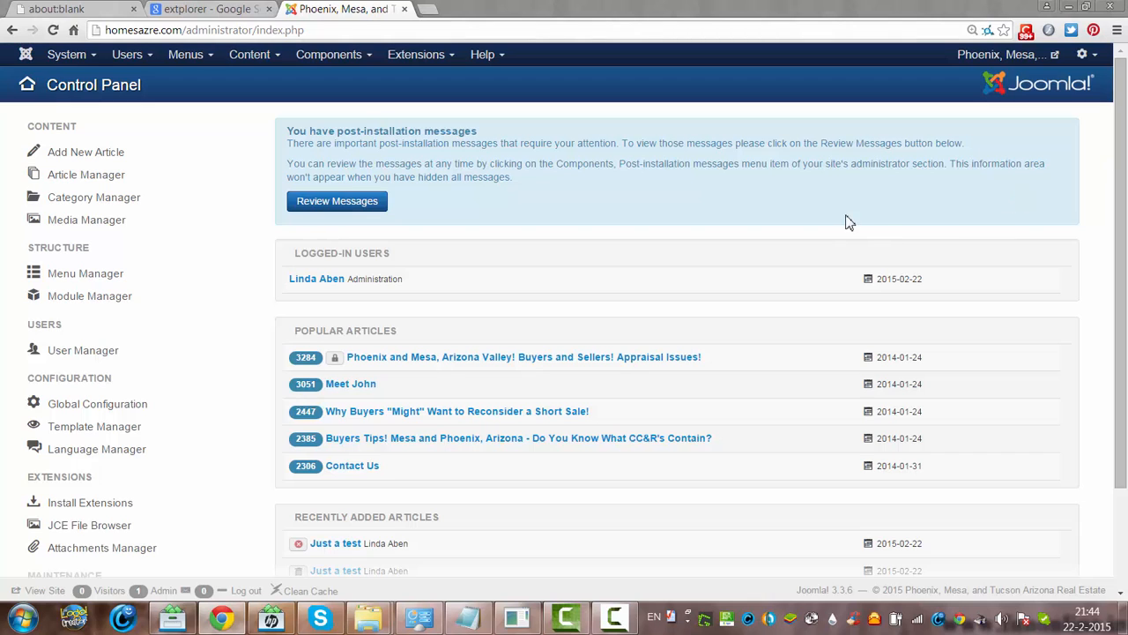
{"action": "scroll", "scroll_direction": "down", "scroll_amount": 3}
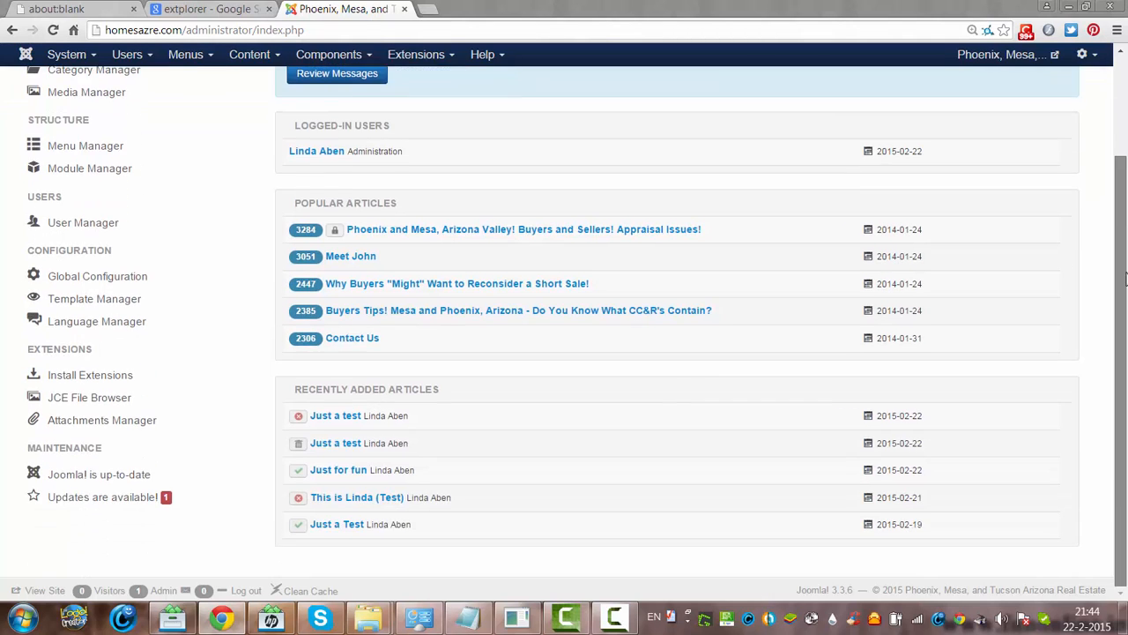
{"action": "scroll", "scroll_direction": "up", "scroll_amount": 3}
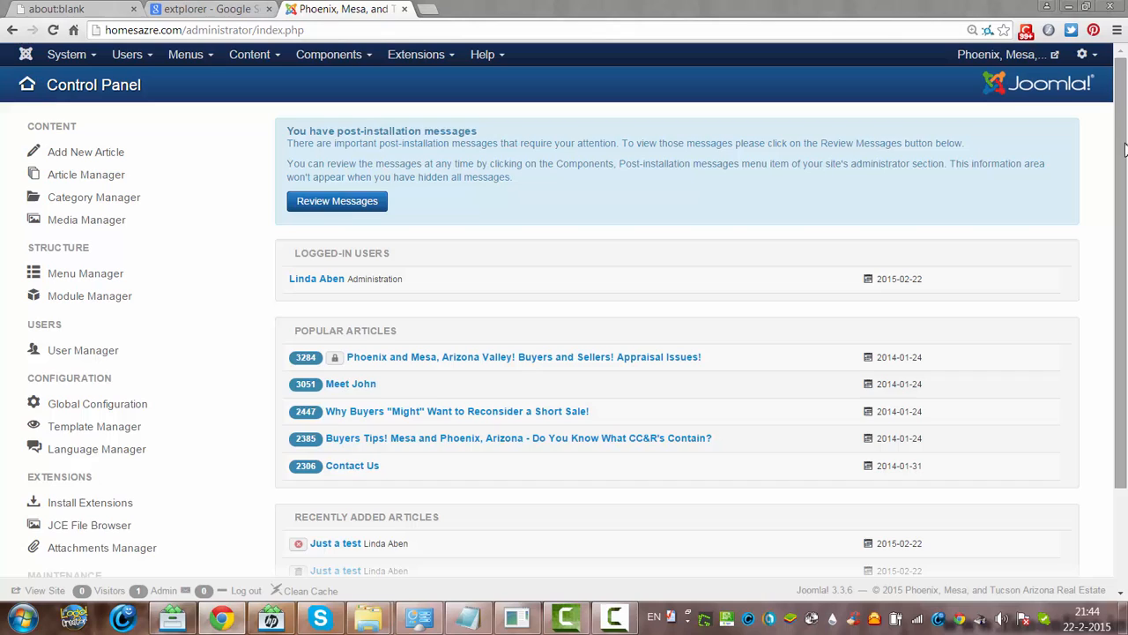
{"action": "mouse_move", "coordinate": [729, 229]}
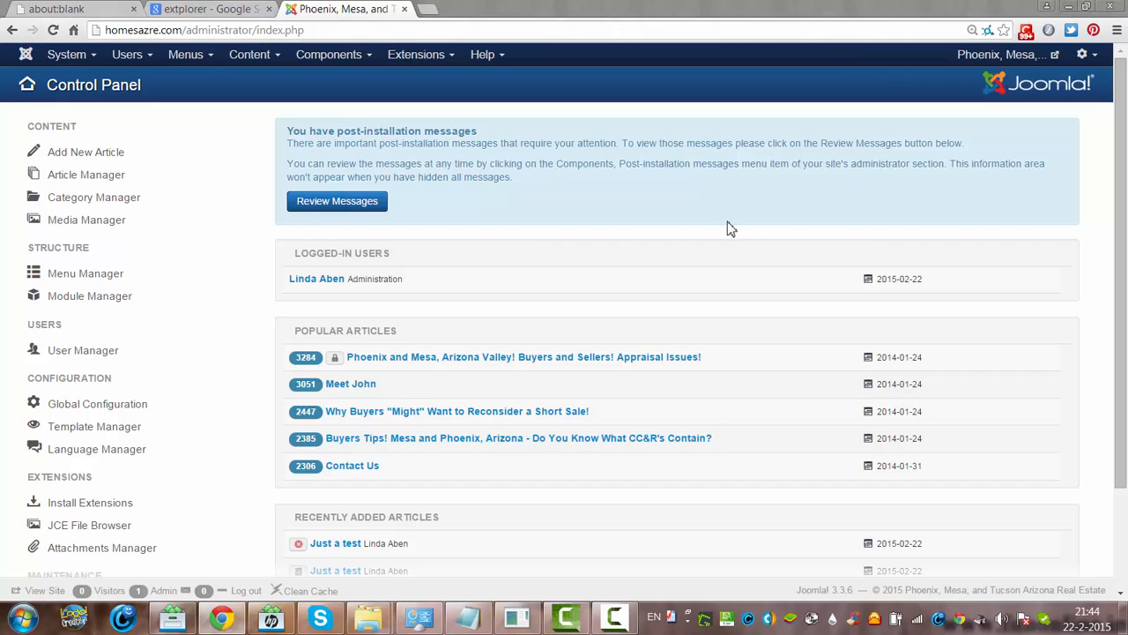
{"action": "mouse_move", "coordinate": [476, 85]}
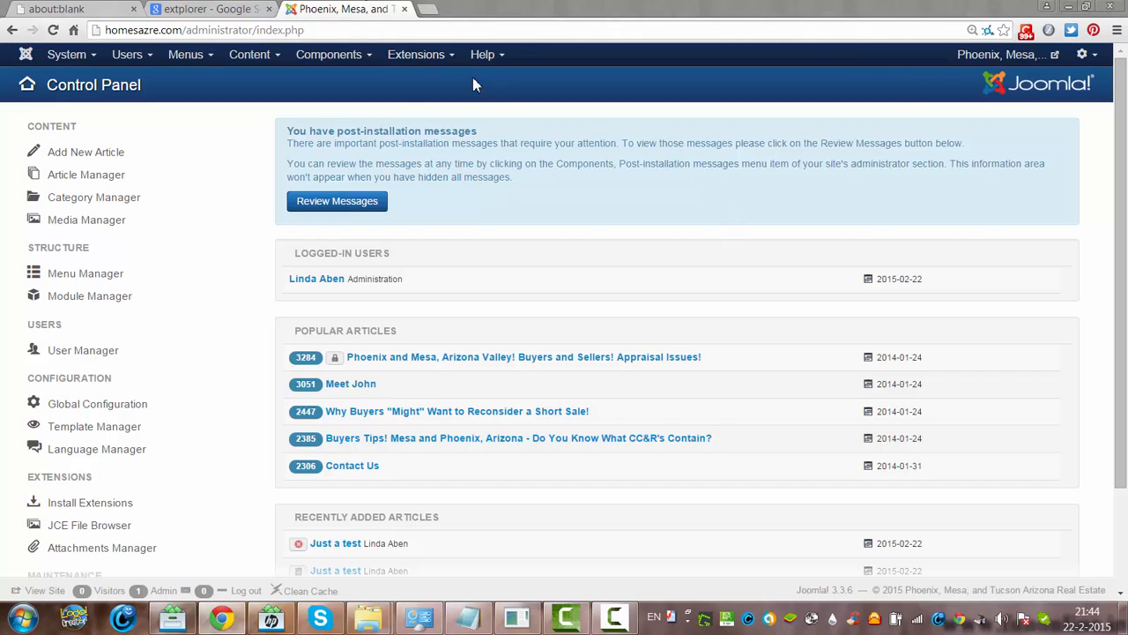
{"action": "mouse_move", "coordinate": [497, 255]}
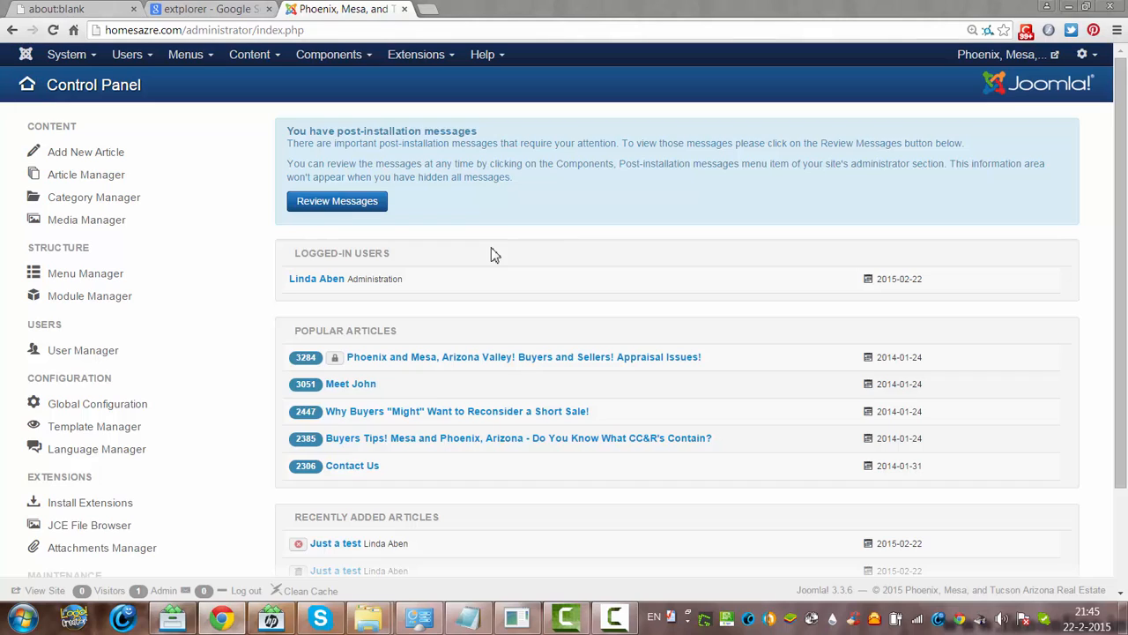
{"action": "mouse_move", "coordinate": [550, 293]}
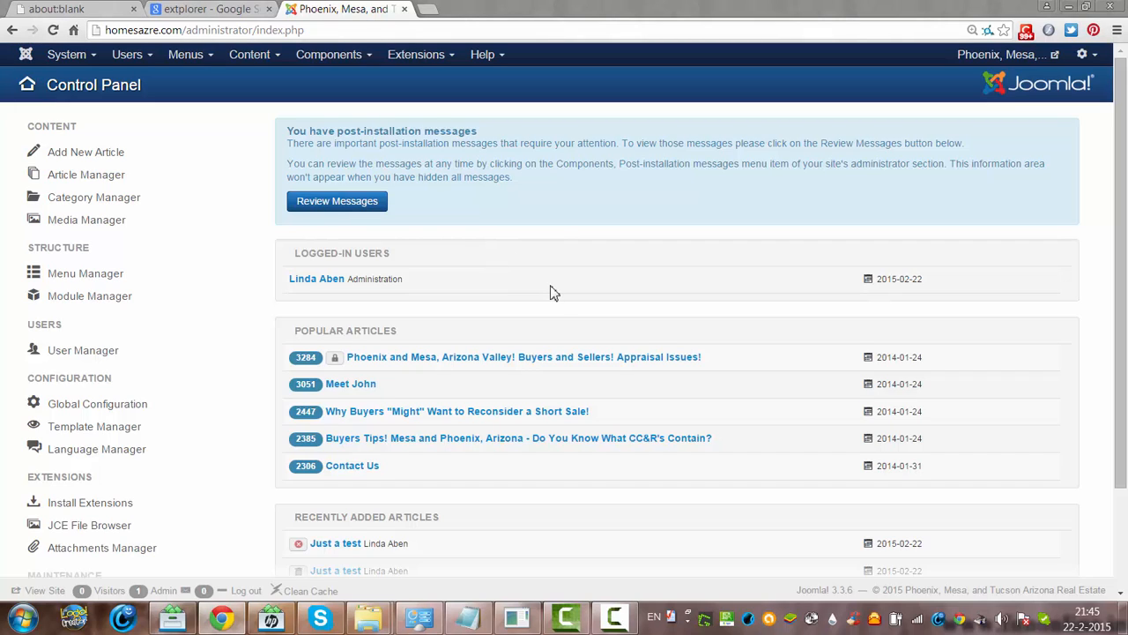
{"action": "mouse_move", "coordinate": [559, 310]}
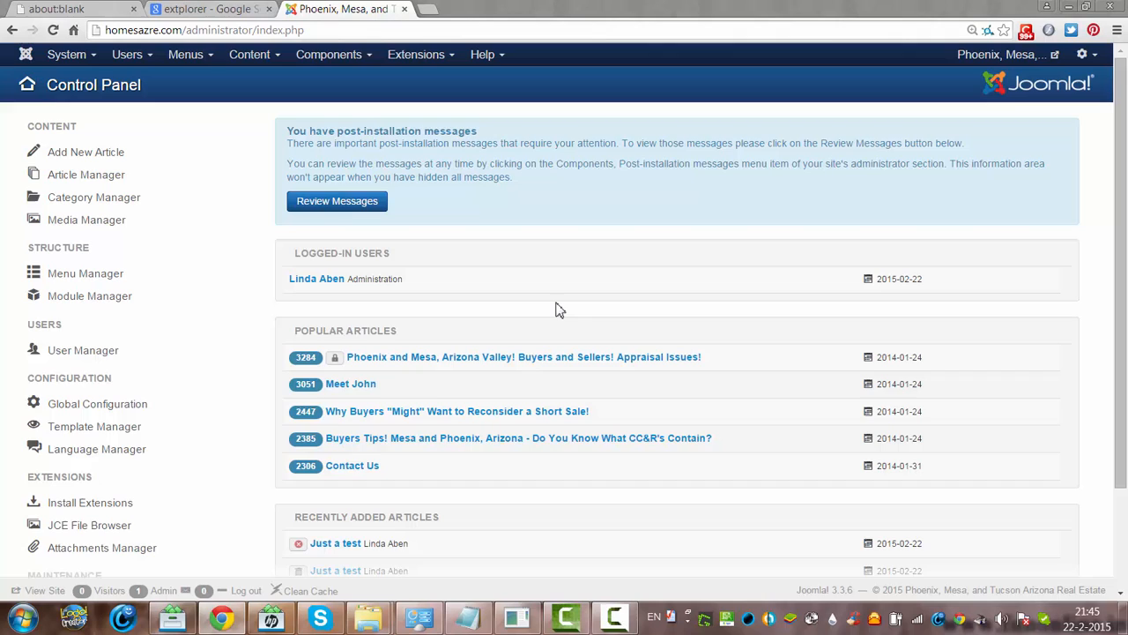
{"action": "mouse_move", "coordinate": [543, 310]}
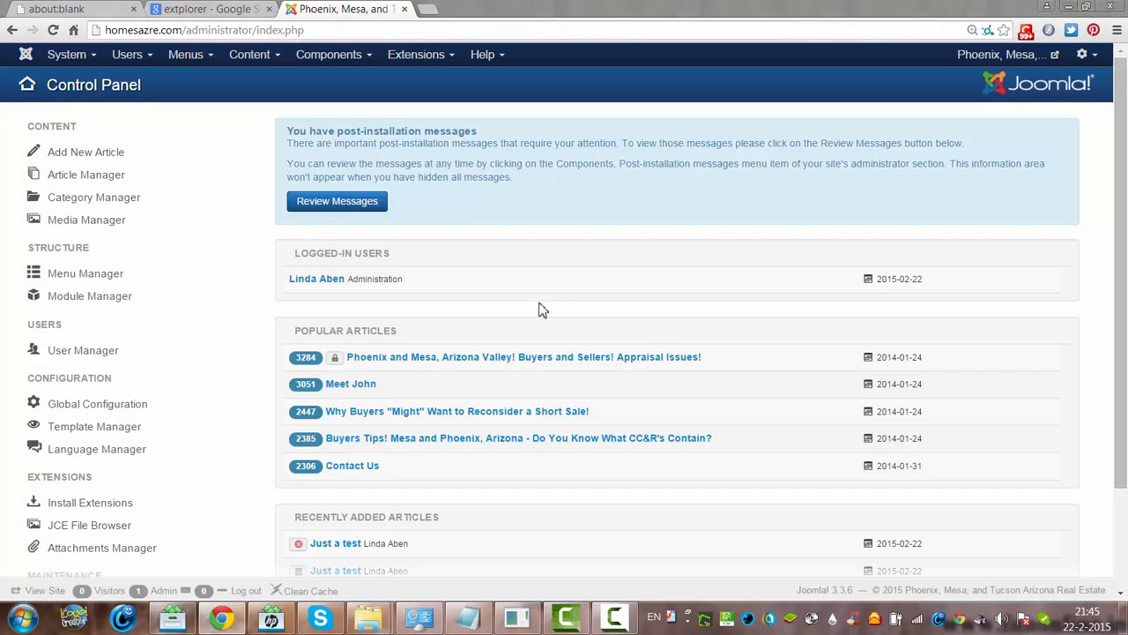
{"action": "mouse_move", "coordinate": [633, 233]}
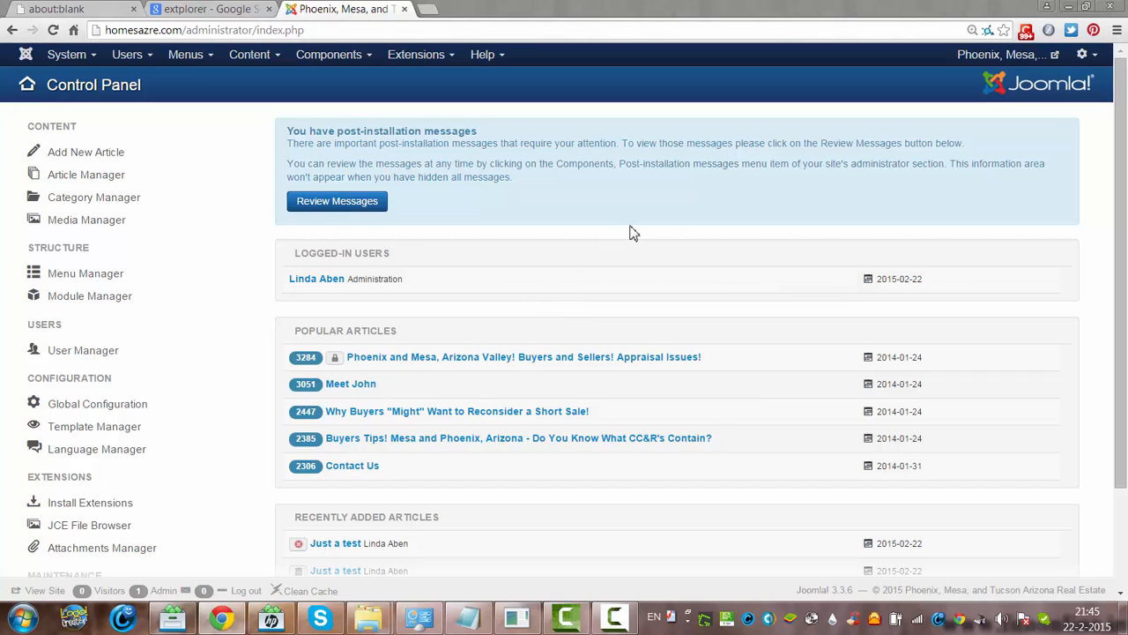
{"action": "mouse_move", "coordinate": [607, 314]}
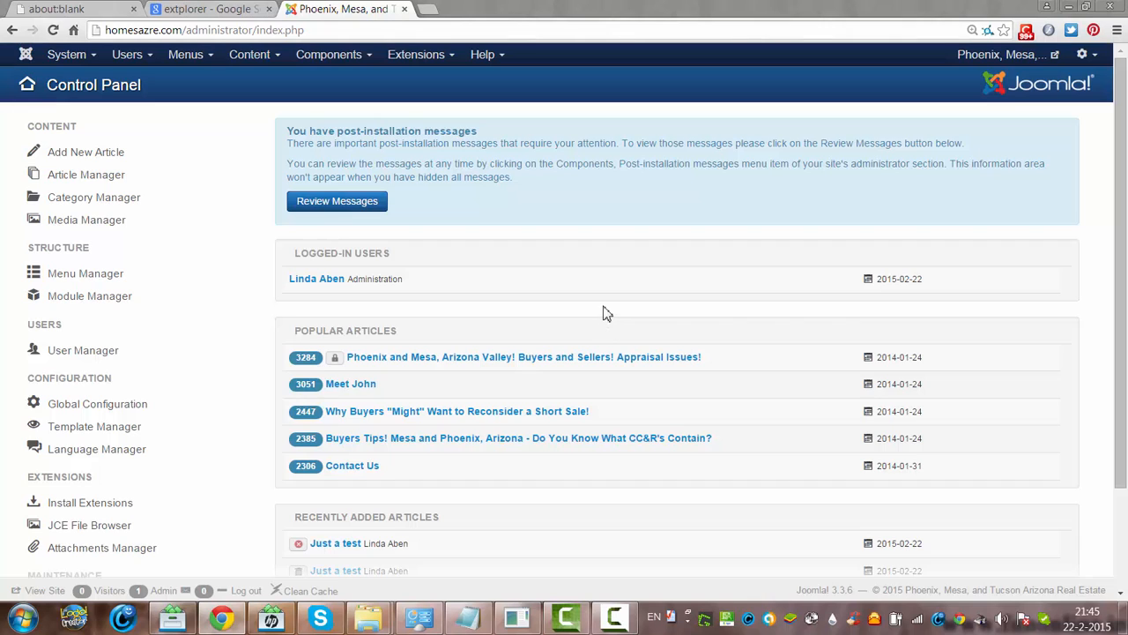
{"action": "left_click", "coordinate": [14, 617]}
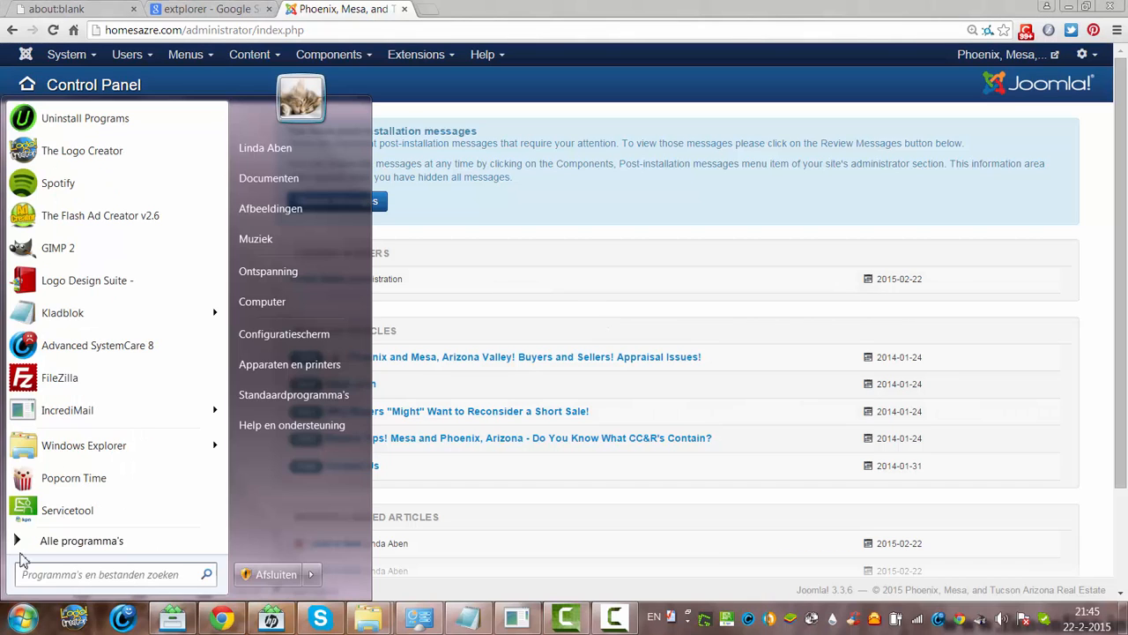
{"action": "mouse_move", "coordinate": [60, 377]}
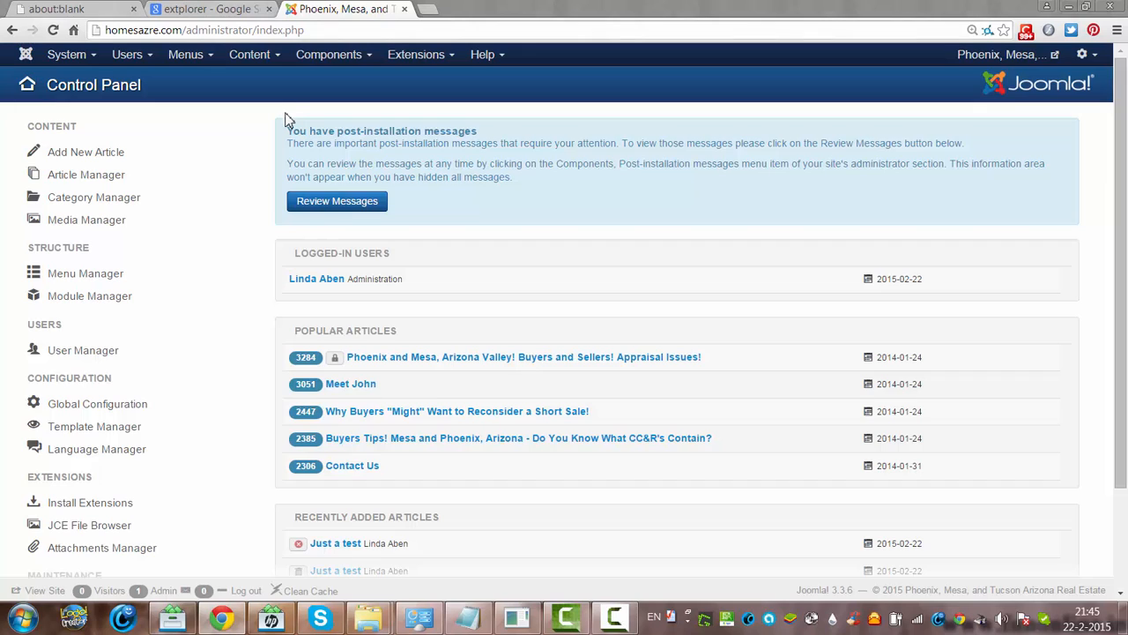
{"action": "mouse_move", "coordinate": [296, 116]}
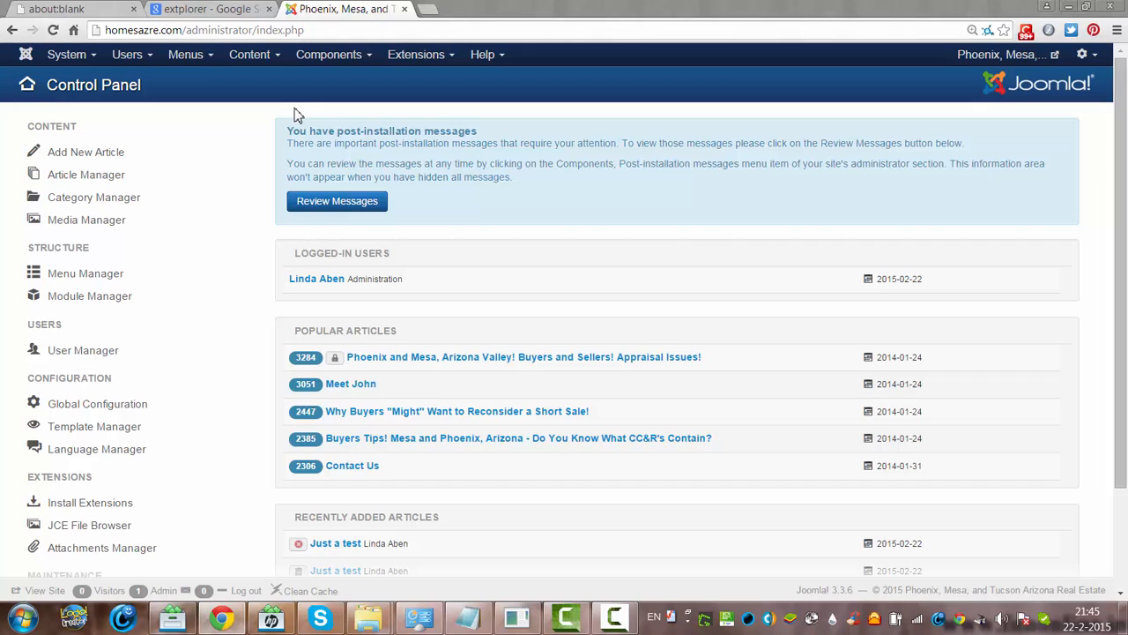
{"action": "mouse_move", "coordinate": [582, 112]}
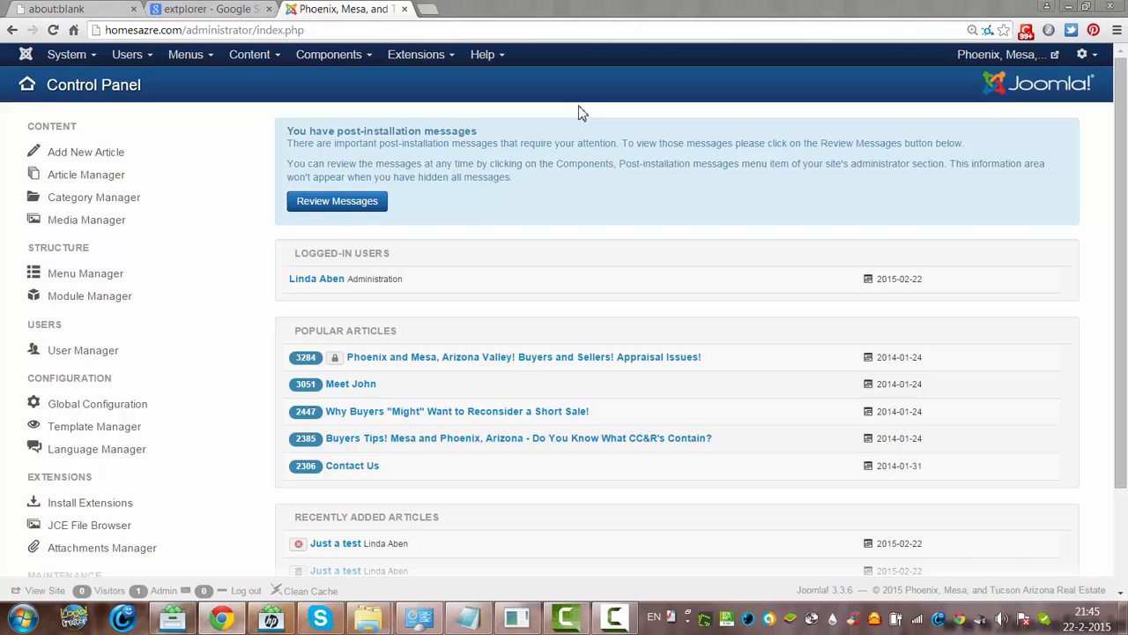
{"action": "mouse_move", "coordinate": [317, 74]}
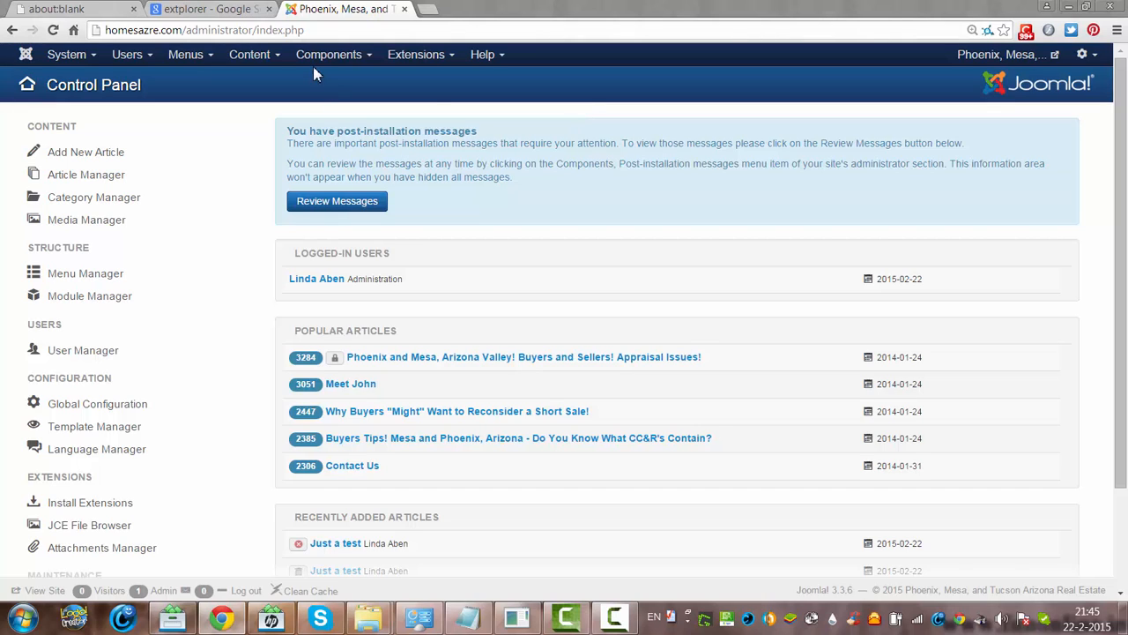
{"action": "left_click", "coordinate": [328, 53]}
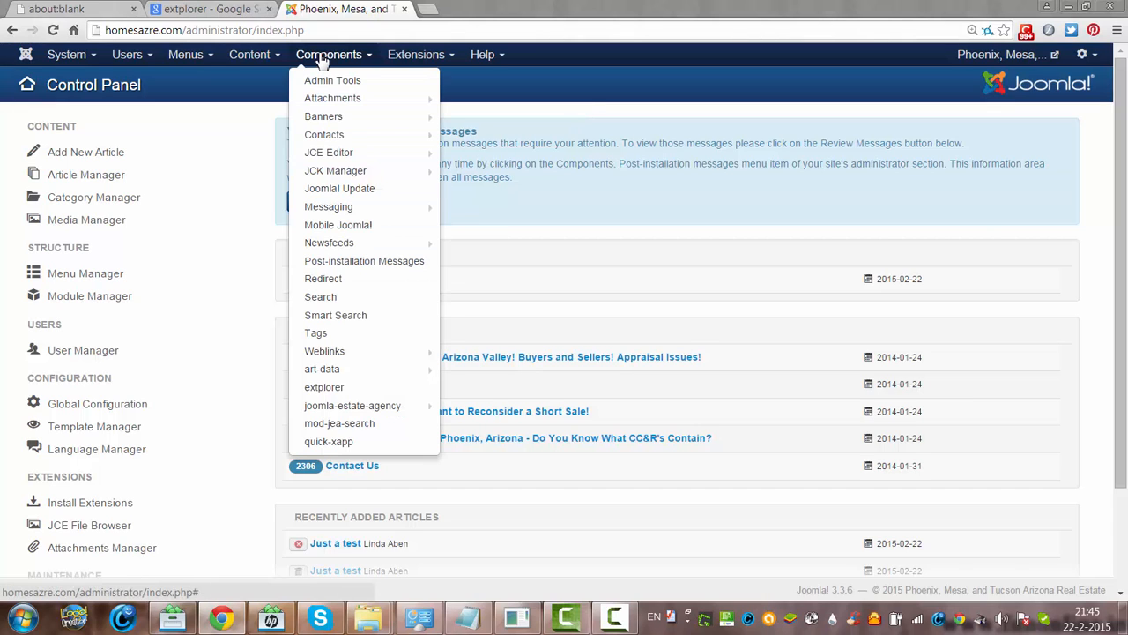
{"action": "mouse_move", "coordinate": [320, 369]}
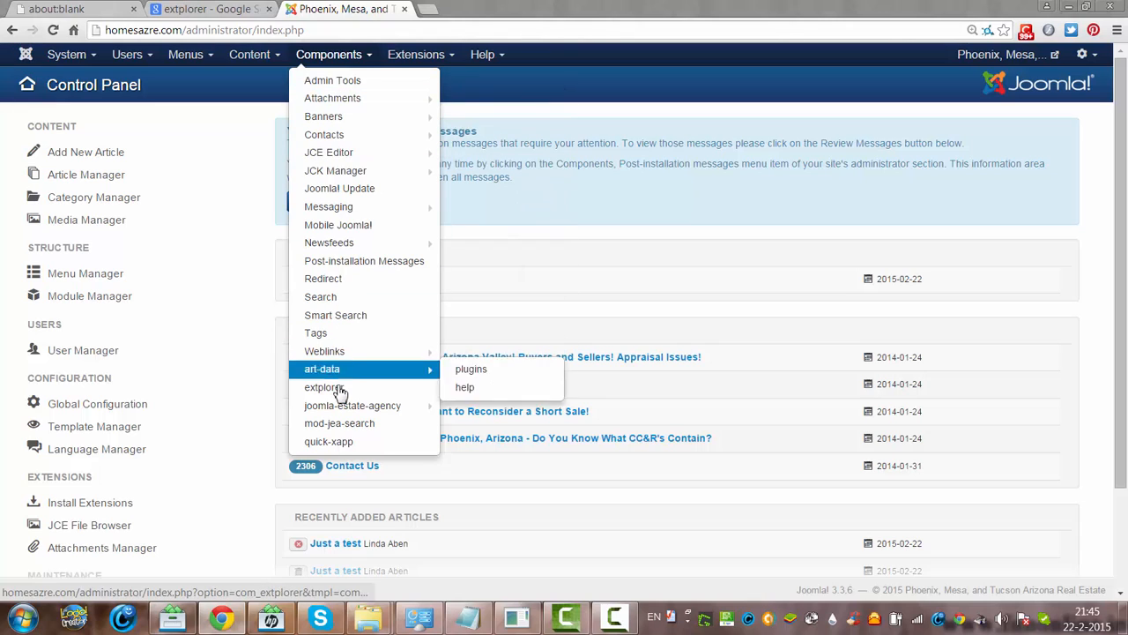
{"action": "left_click", "coordinate": [324, 388]}
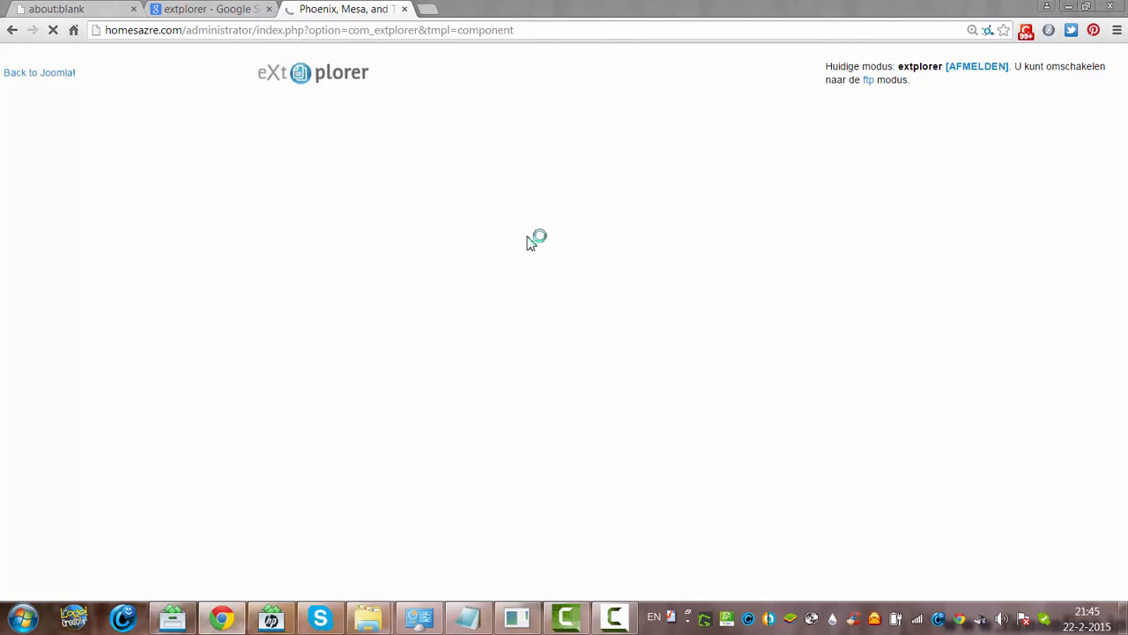
{"action": "mouse_move", "coordinate": [541, 192]}
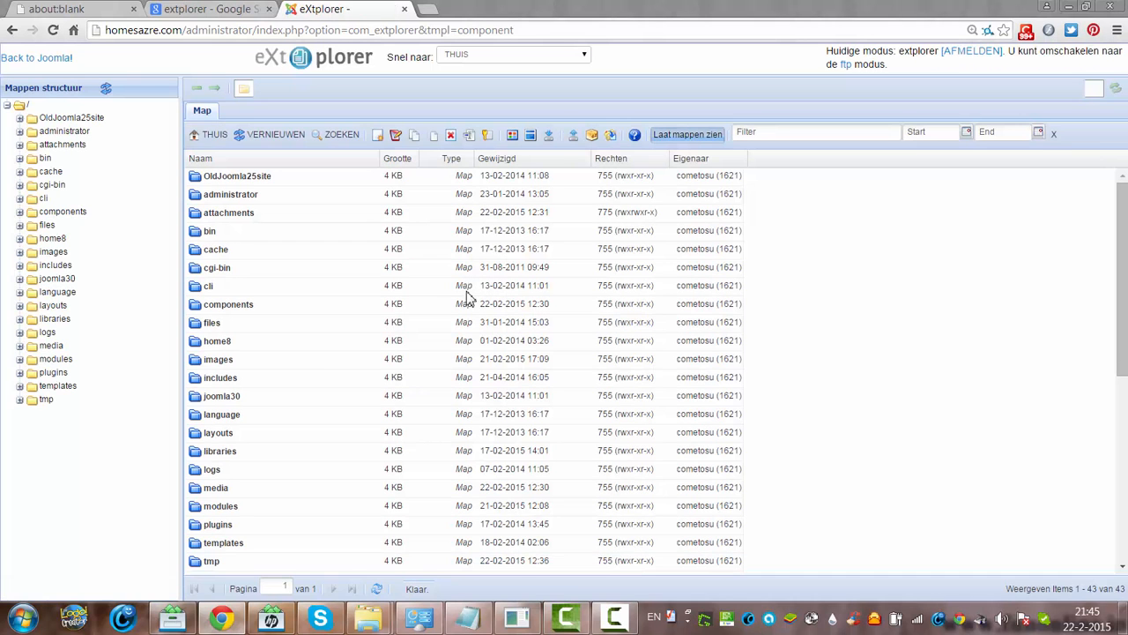
{"action": "mouse_move", "coordinate": [1110, 291]}
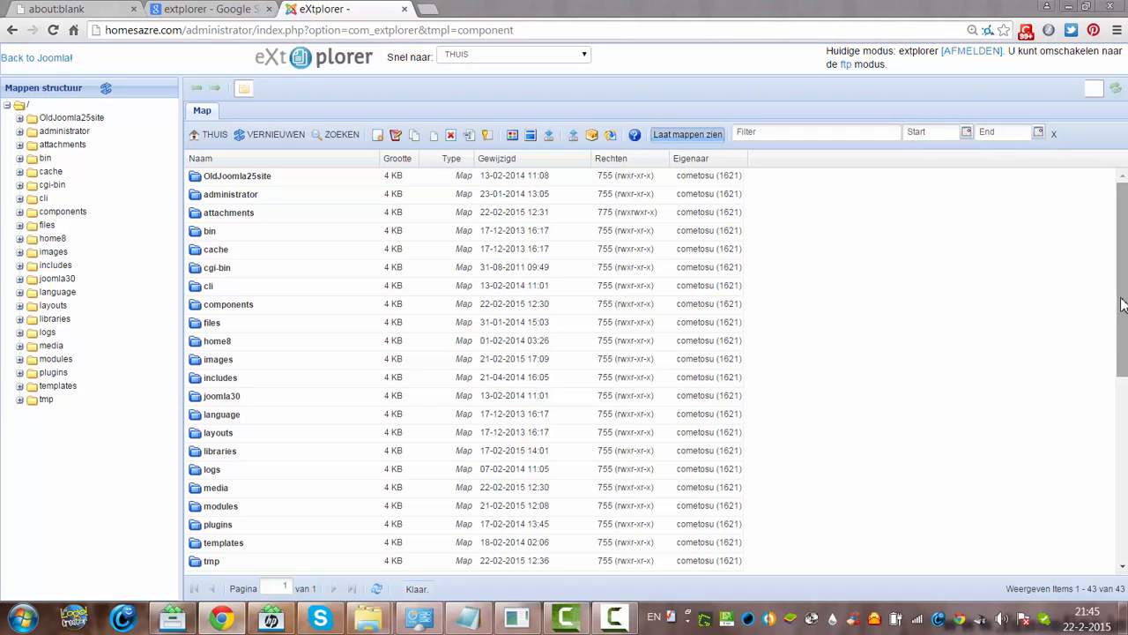
Scroll the root listing to reveal files like .htaccess and LICENSE.txt below the folders.
{"action": "scroll", "scroll_direction": "down", "scroll_amount": 3}
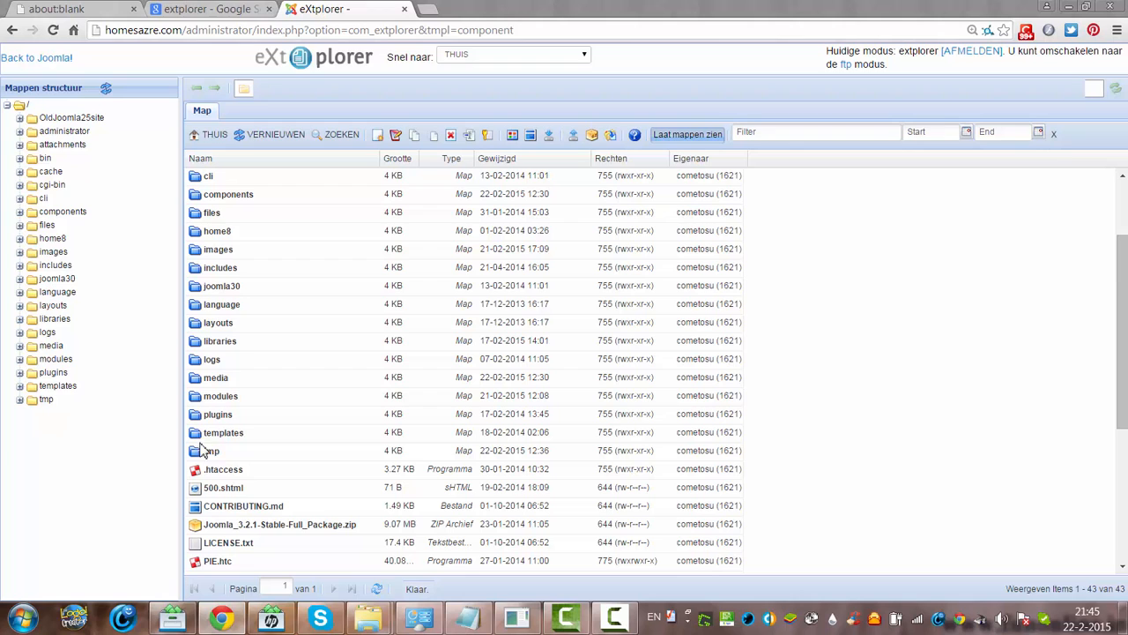
{"action": "mouse_move", "coordinate": [282, 466]}
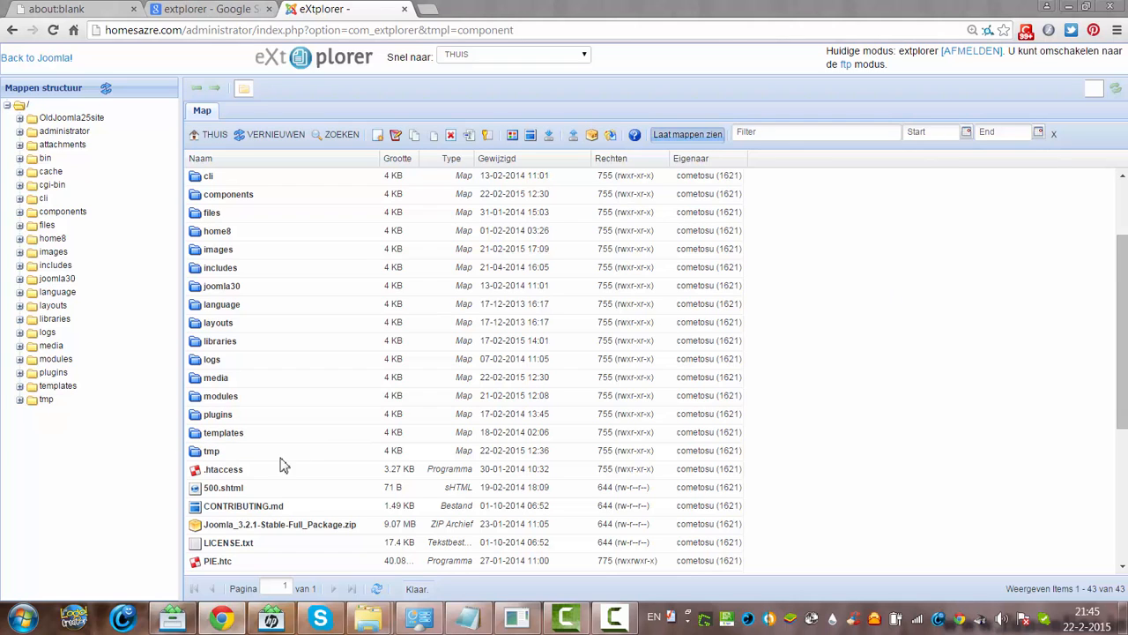
Browse into templates, then the template's images folder of PNG files, and head back home.
{"action": "left_click", "coordinate": [222, 431]}
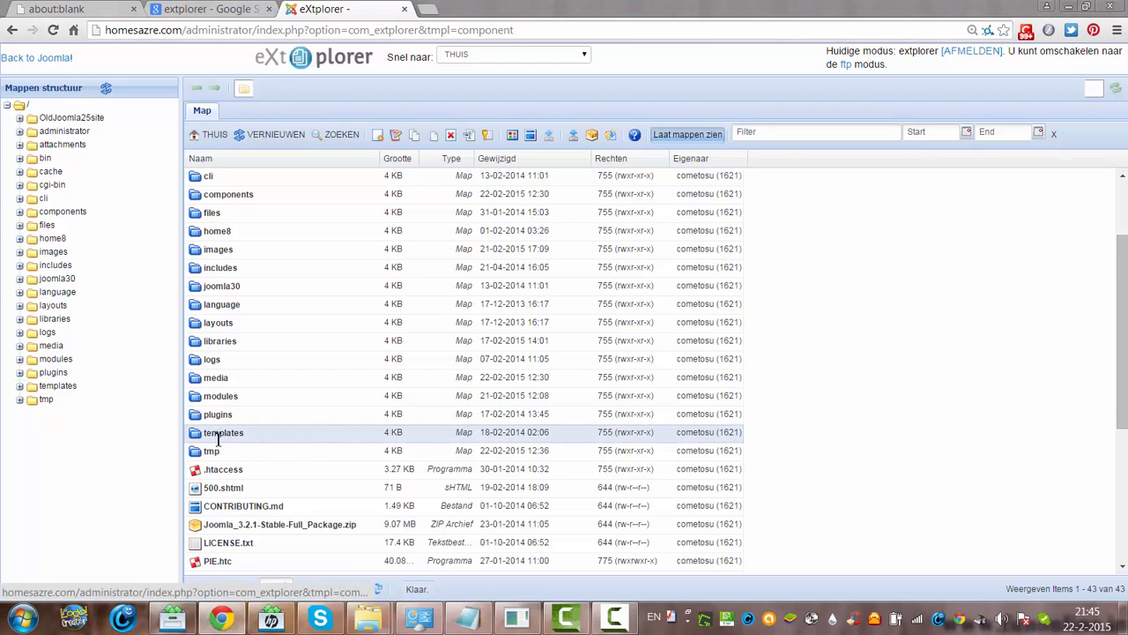
{"action": "double_click", "coordinate": [223, 432]}
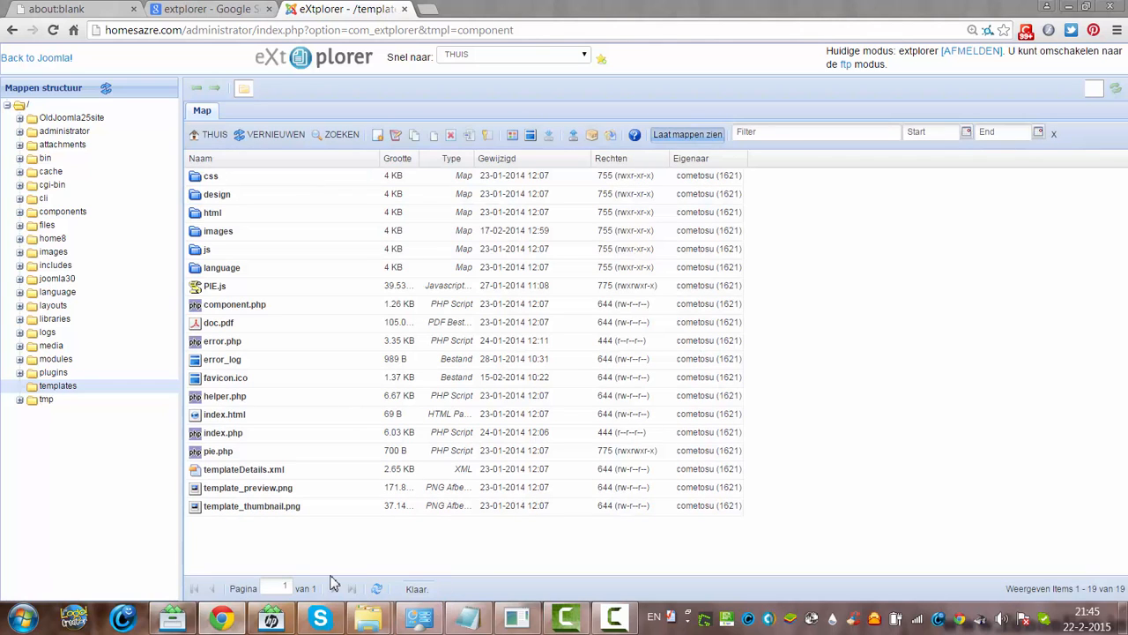
{"action": "left_click", "coordinate": [218, 230]}
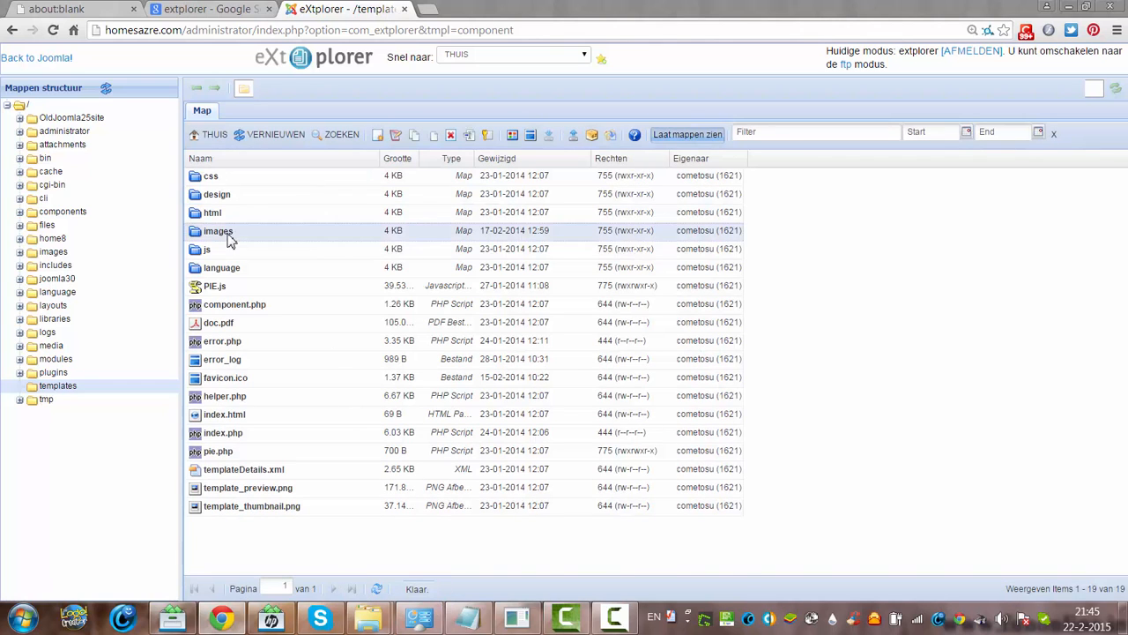
{"action": "double_click", "coordinate": [219, 229]}
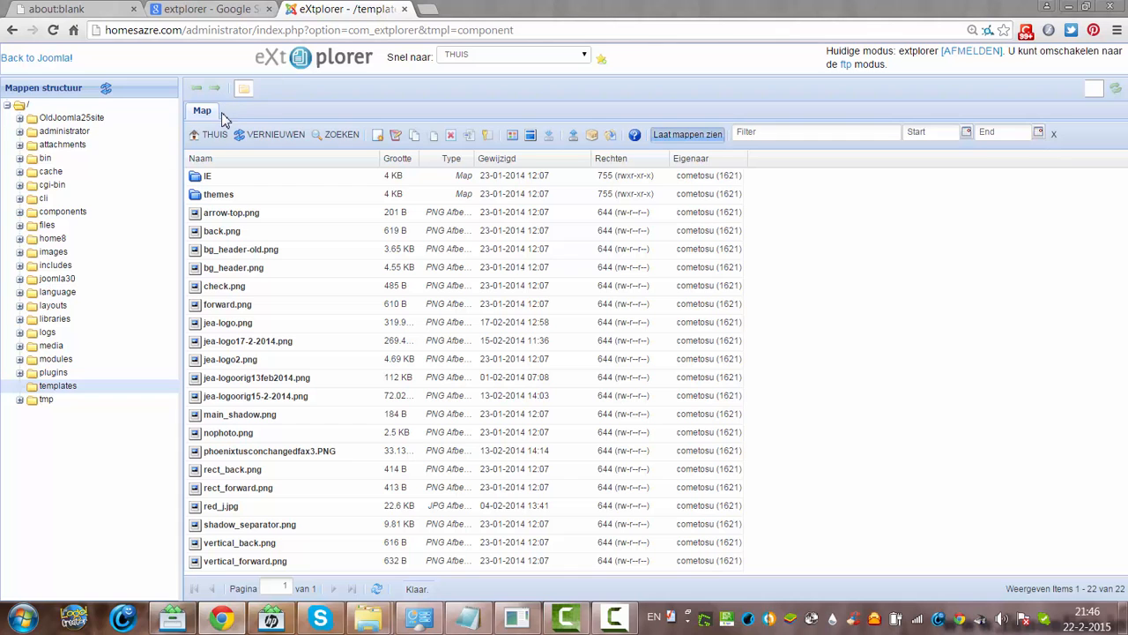
{"action": "left_click", "coordinate": [215, 134]}
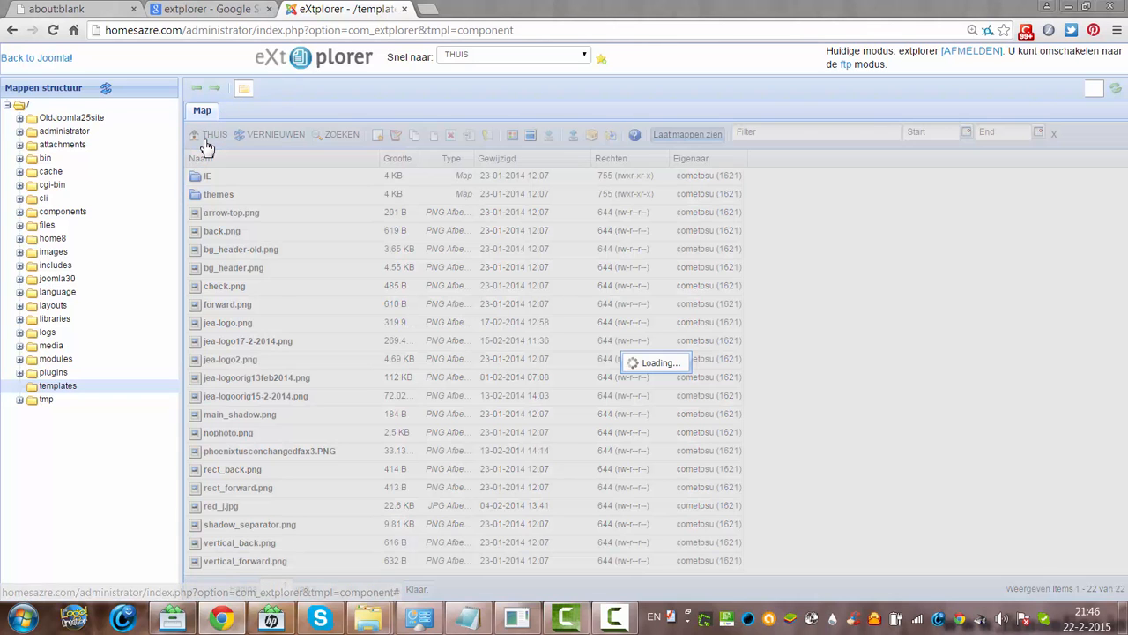
Return to the Thuis home folder listing the site's top-level folders.
{"action": "left_click", "coordinate": [215, 134]}
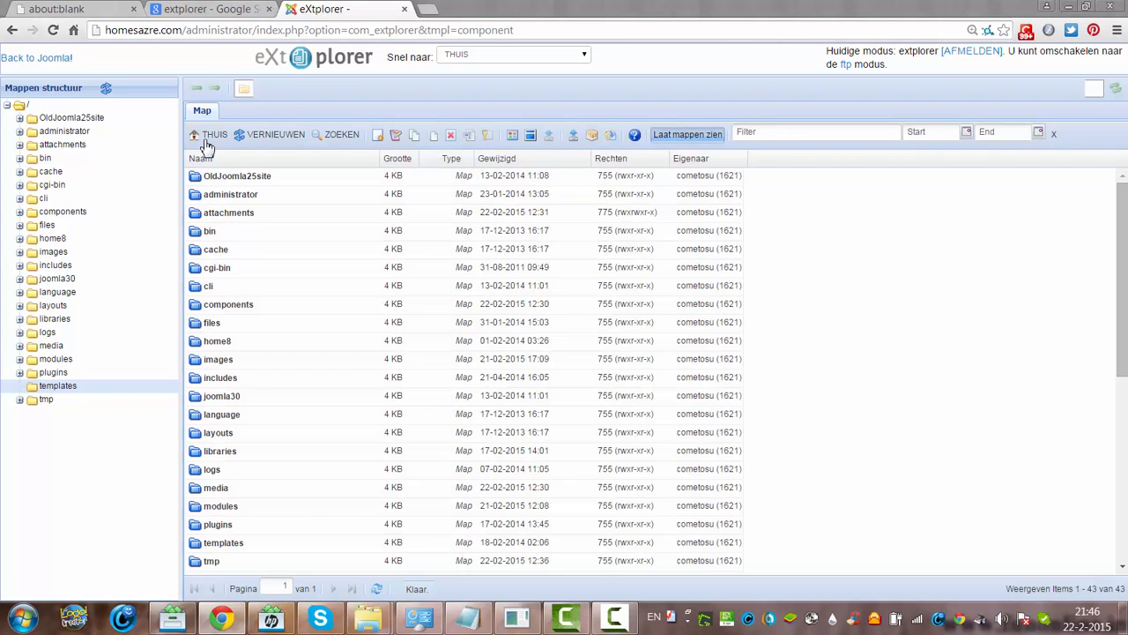
{"action": "mouse_move", "coordinate": [215, 134]}
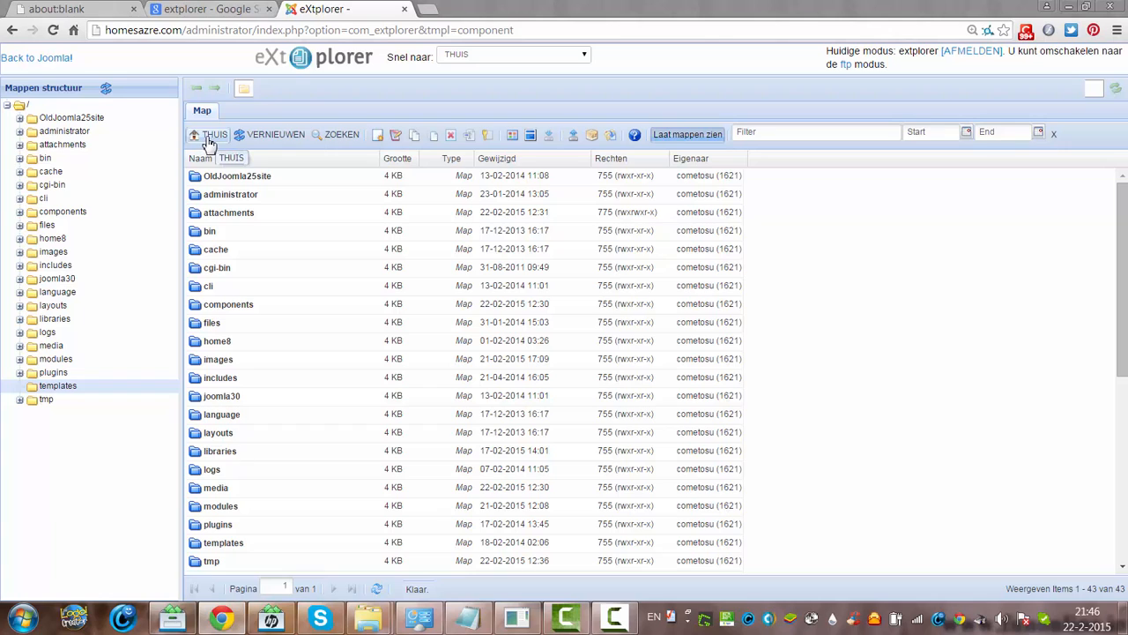
{"action": "mouse_move", "coordinate": [474, 222]}
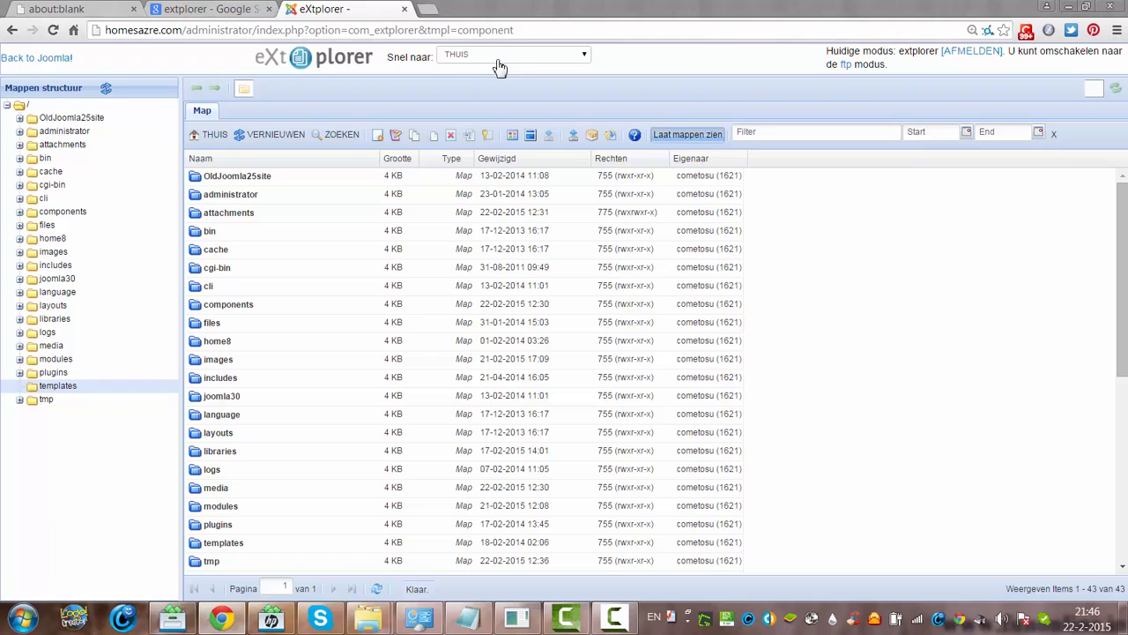
{"action": "mouse_move", "coordinate": [303, 95]}
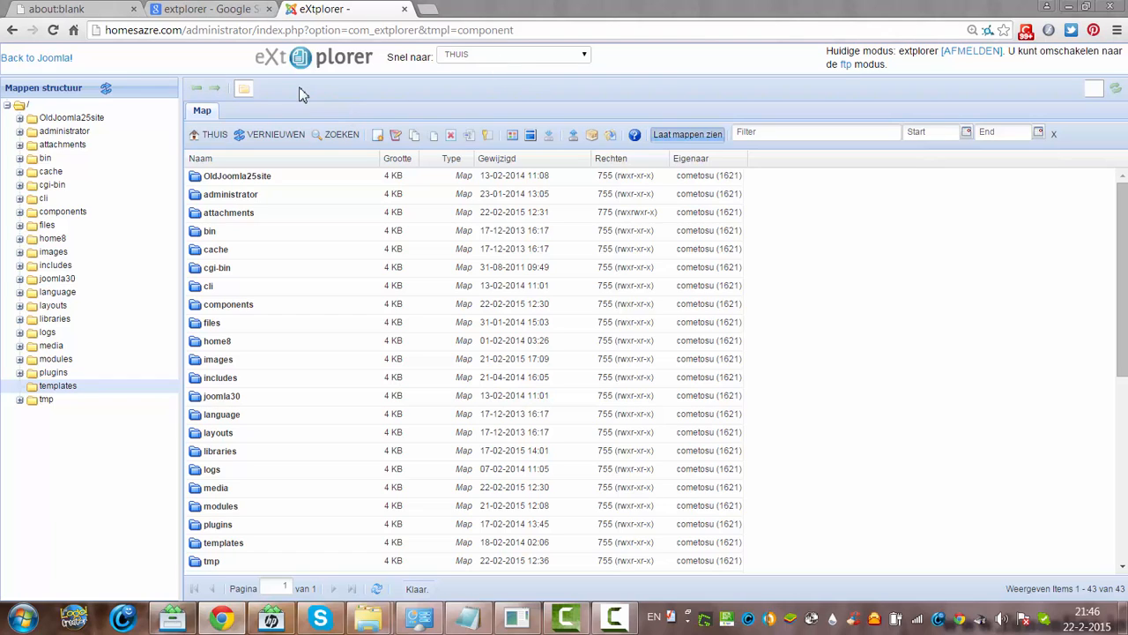
{"action": "mouse_move", "coordinate": [593, 23]}
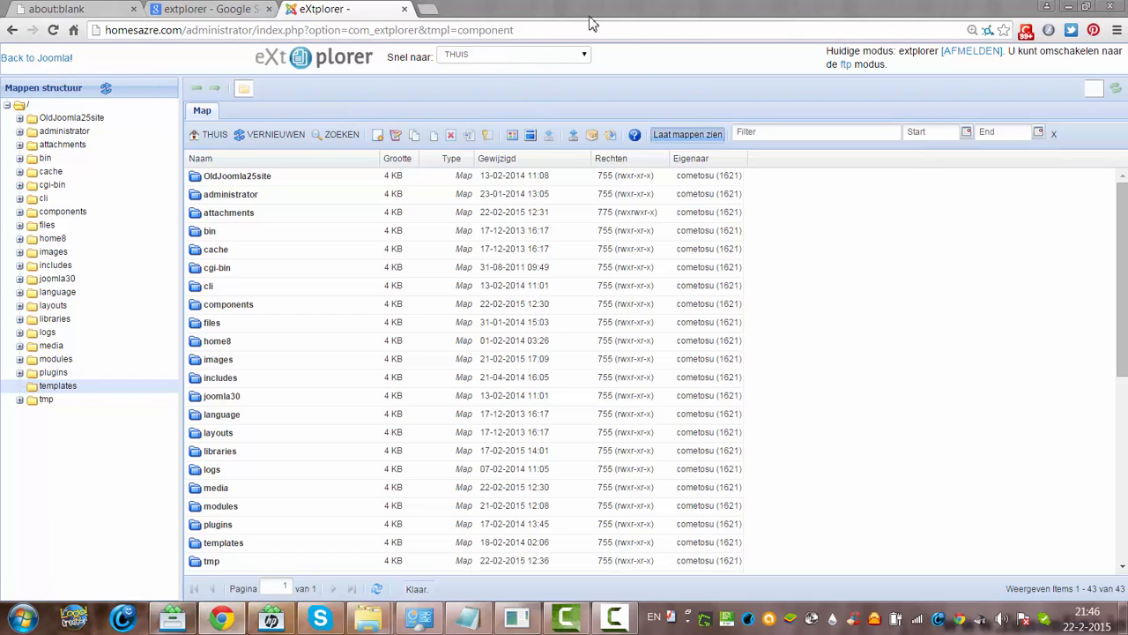
{"action": "mouse_move", "coordinate": [299, 110]}
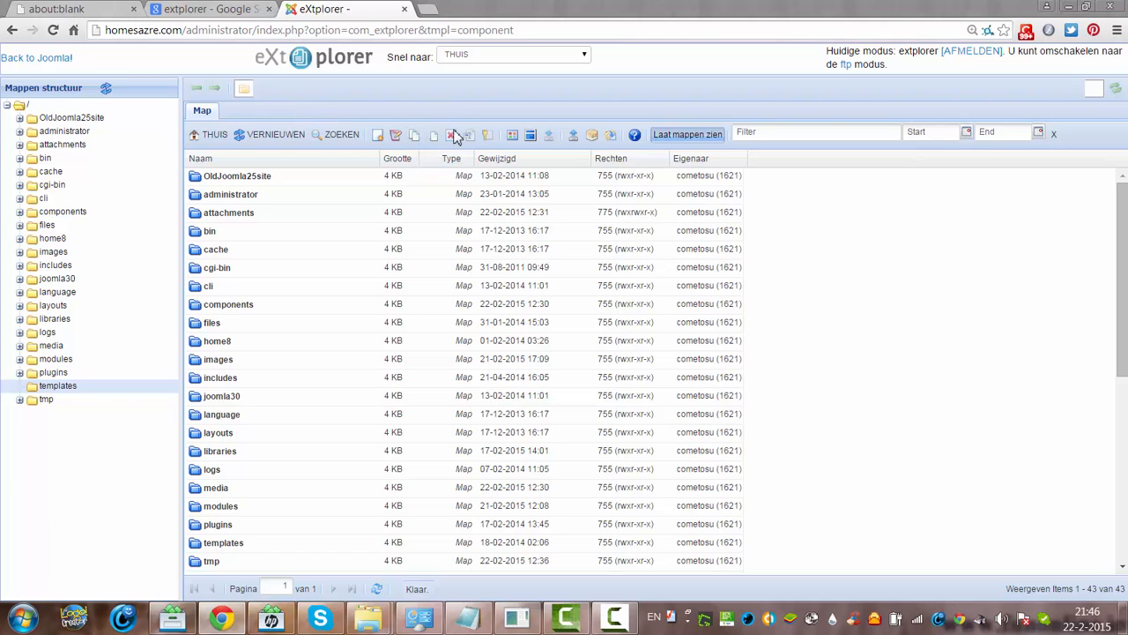
{"action": "mouse_move", "coordinate": [414, 134]}
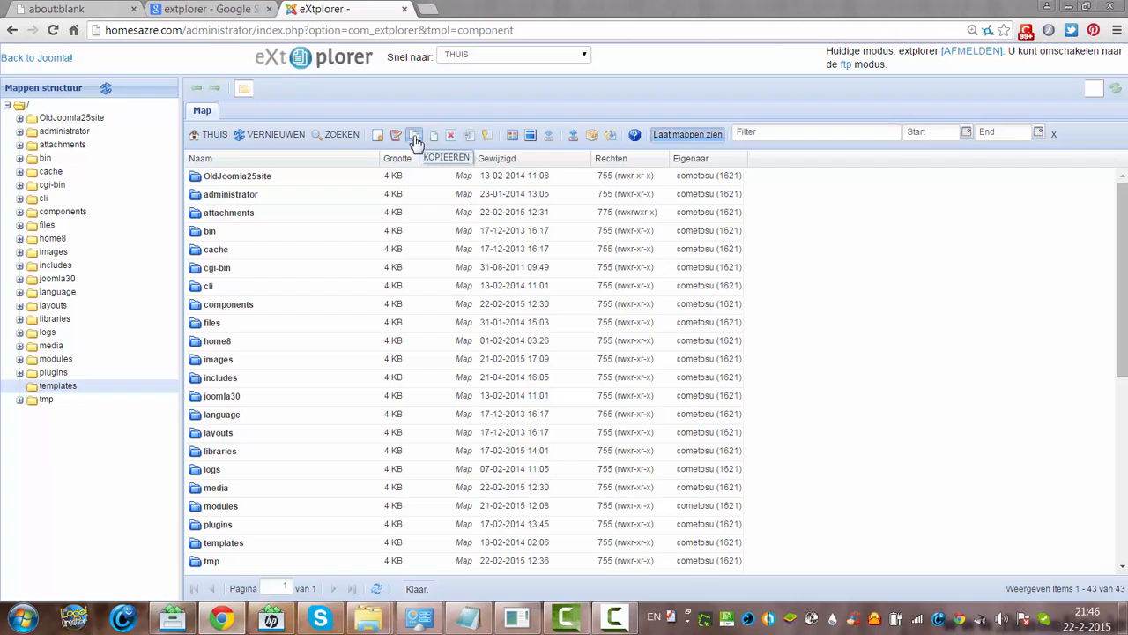
{"action": "left_click", "coordinate": [415, 134]}
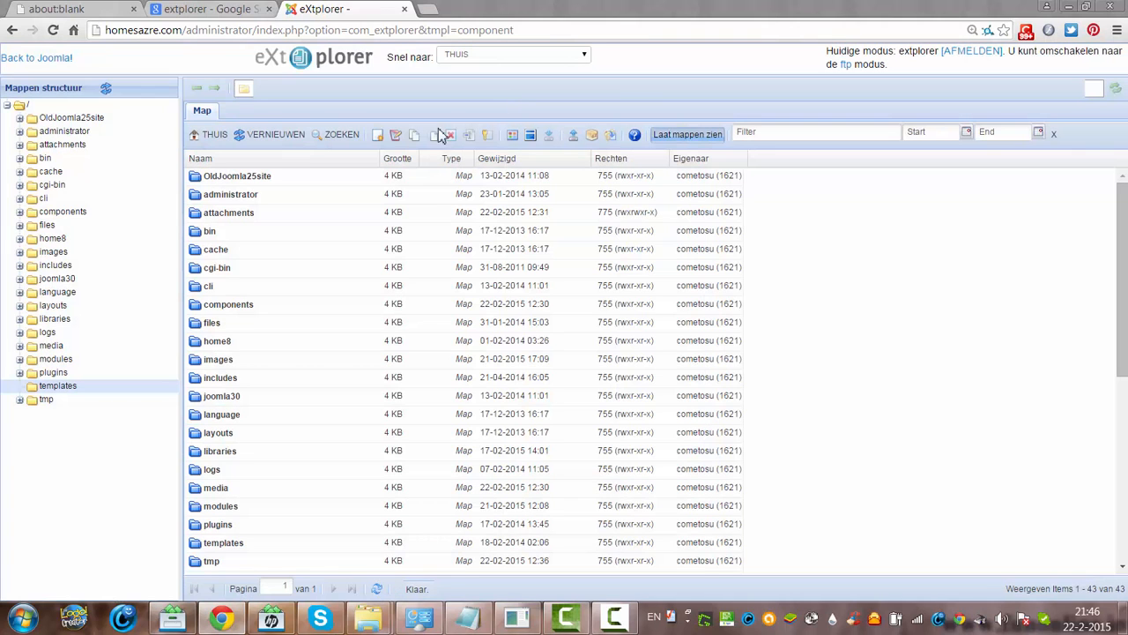
{"action": "mouse_move", "coordinate": [469, 134]}
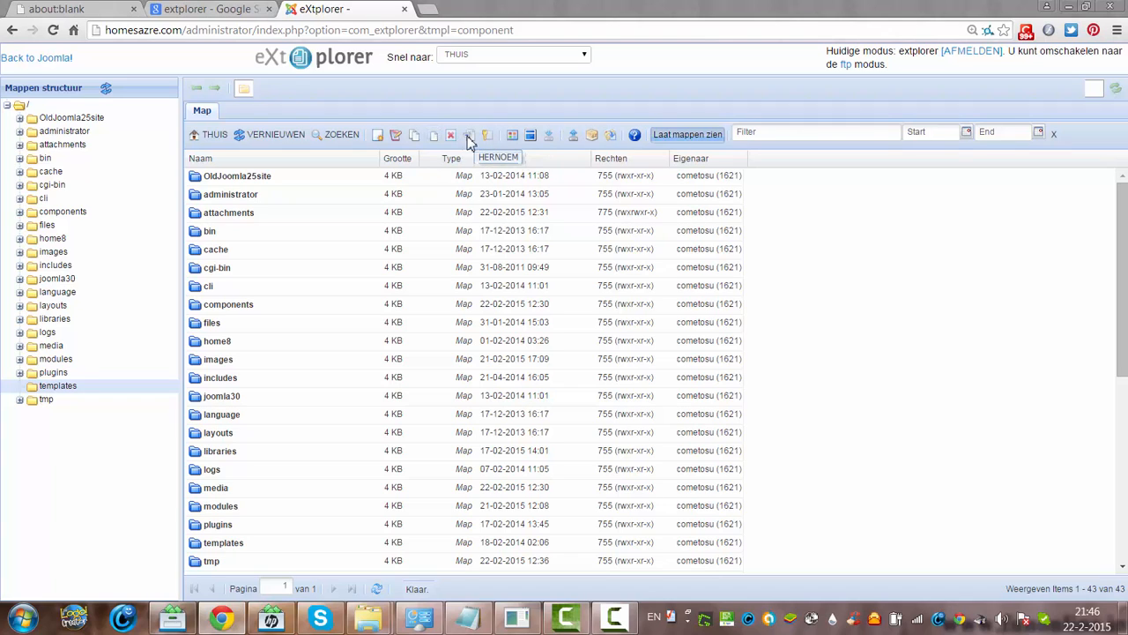
{"action": "mouse_move", "coordinate": [379, 134]}
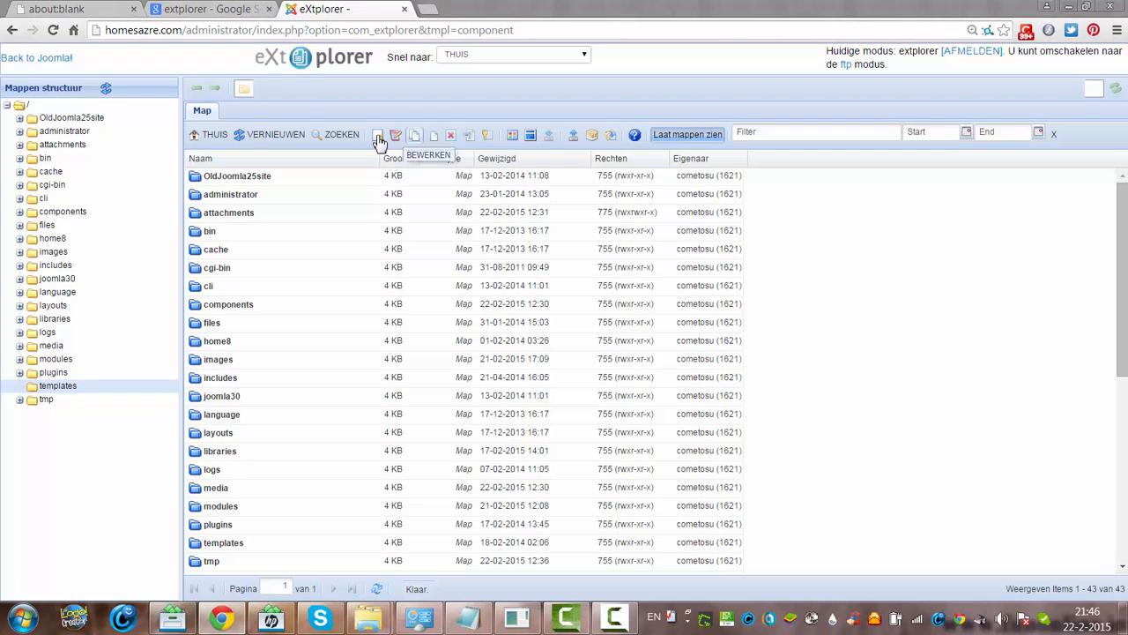
{"action": "mouse_move", "coordinate": [377, 134]}
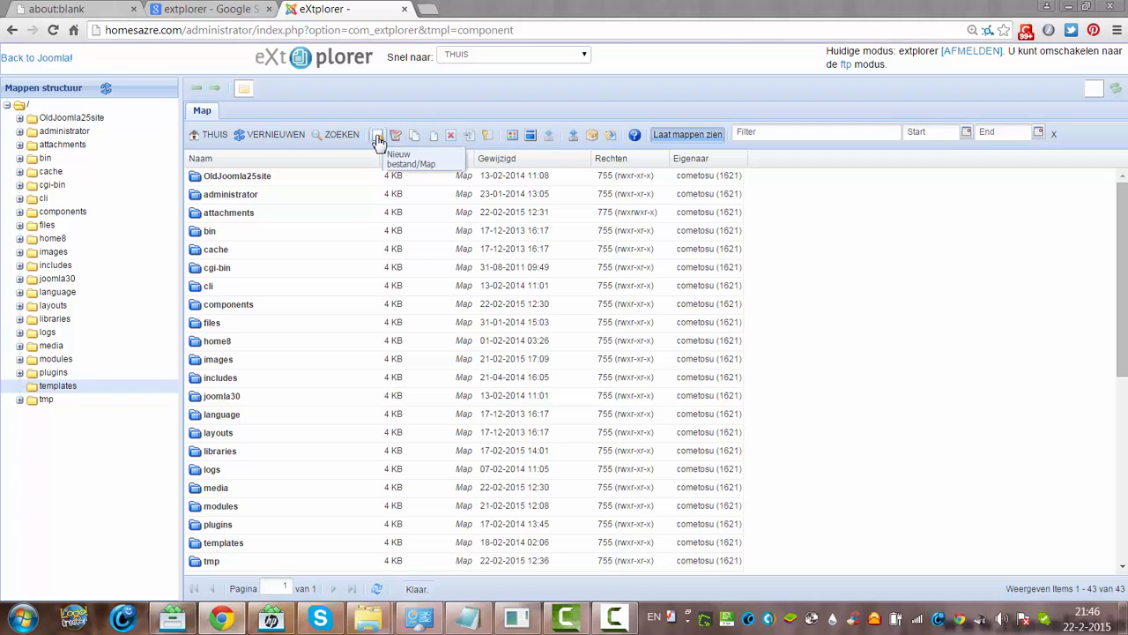
{"action": "left_click", "coordinate": [378, 134]}
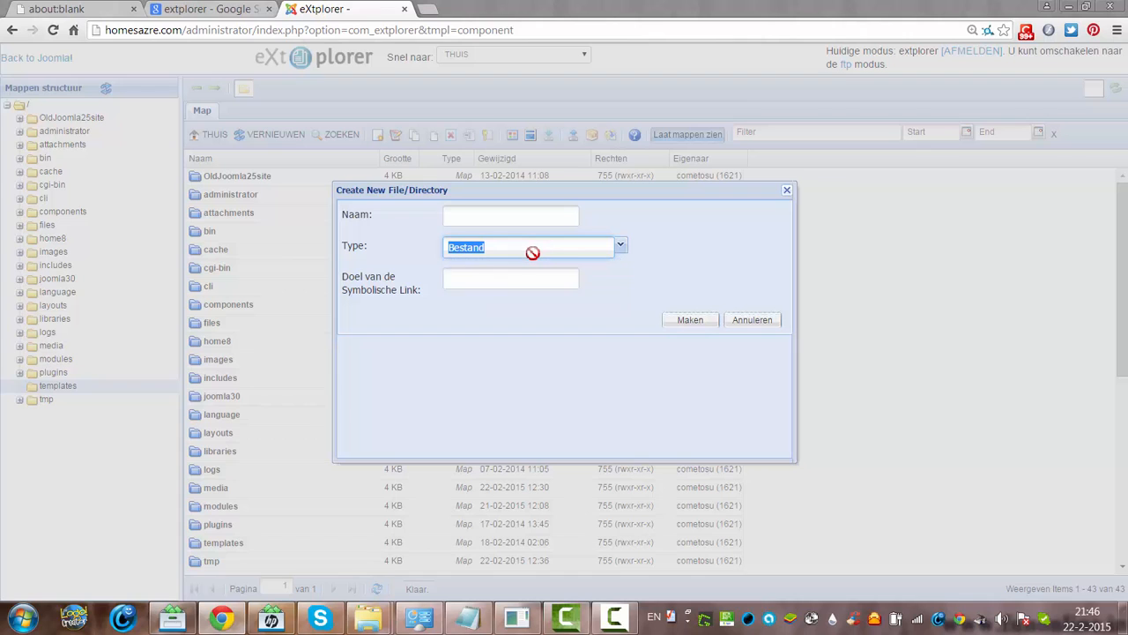
{"action": "left_click", "coordinate": [620, 247]}
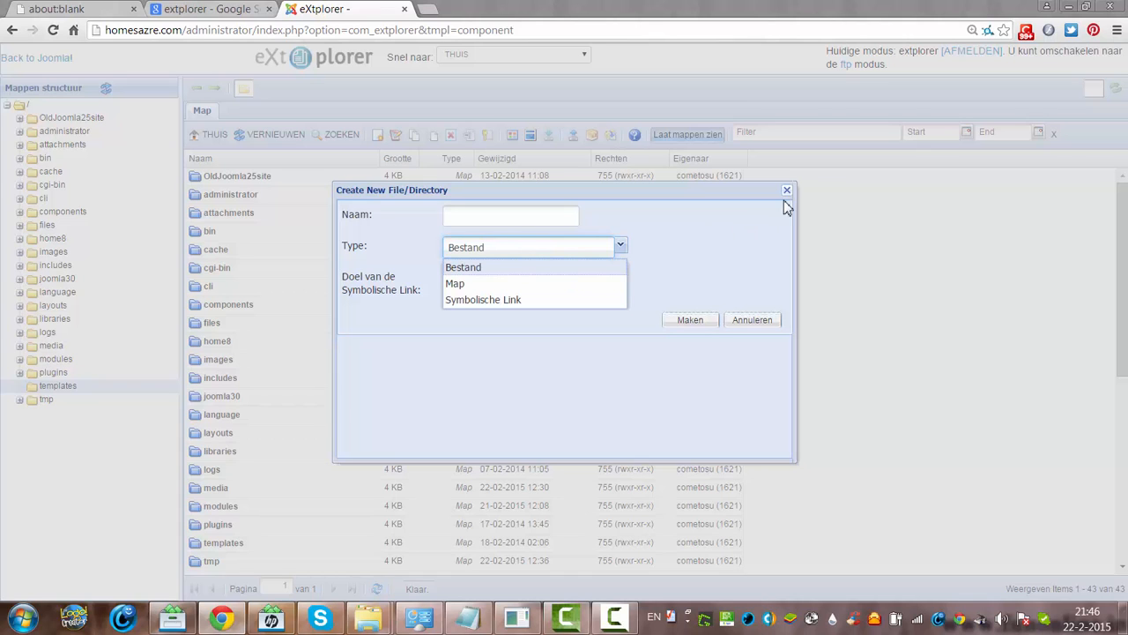
{"action": "left_click", "coordinate": [787, 191]}
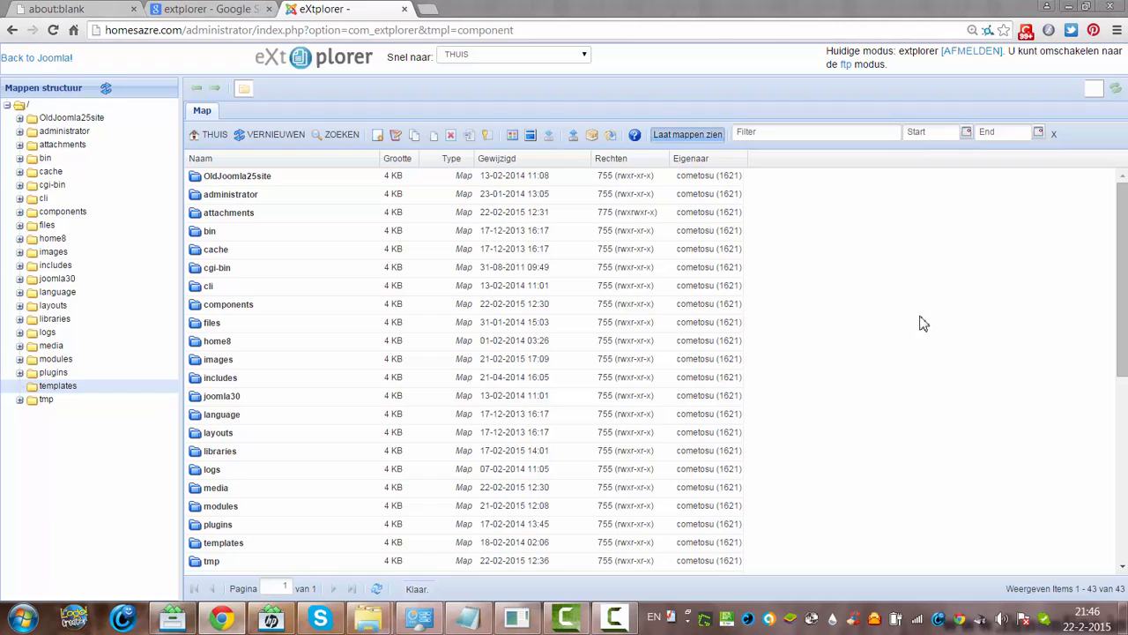
{"action": "mouse_move", "coordinate": [1064, 363]}
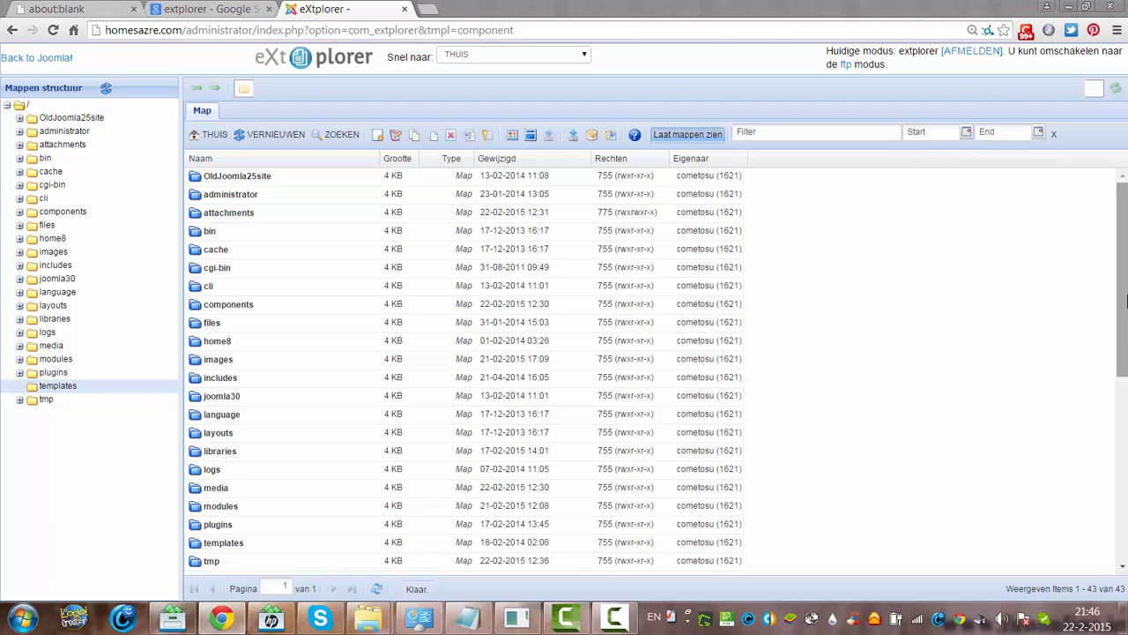
{"action": "mouse_move", "coordinate": [469, 134]}
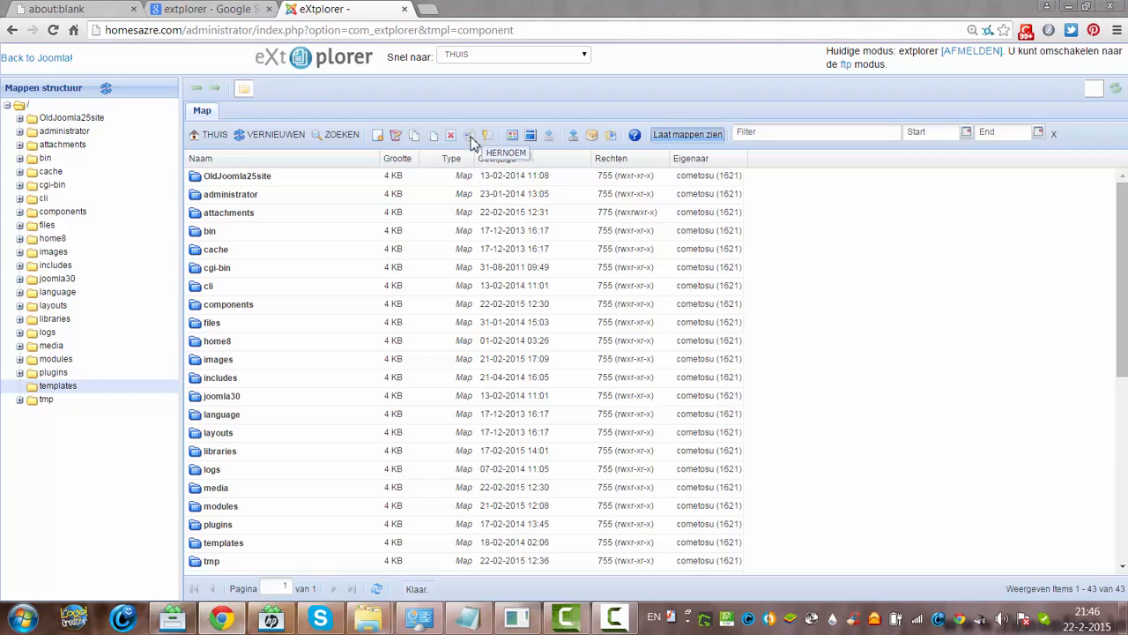
{"action": "mouse_move", "coordinate": [487, 134]}
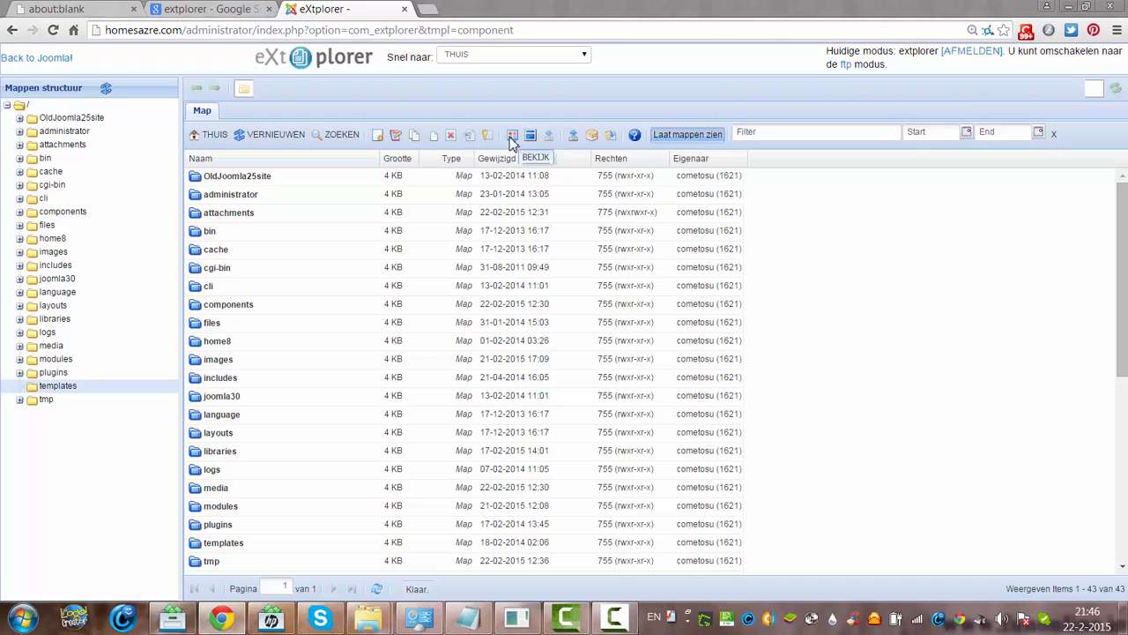
{"action": "mouse_move", "coordinate": [550, 134]}
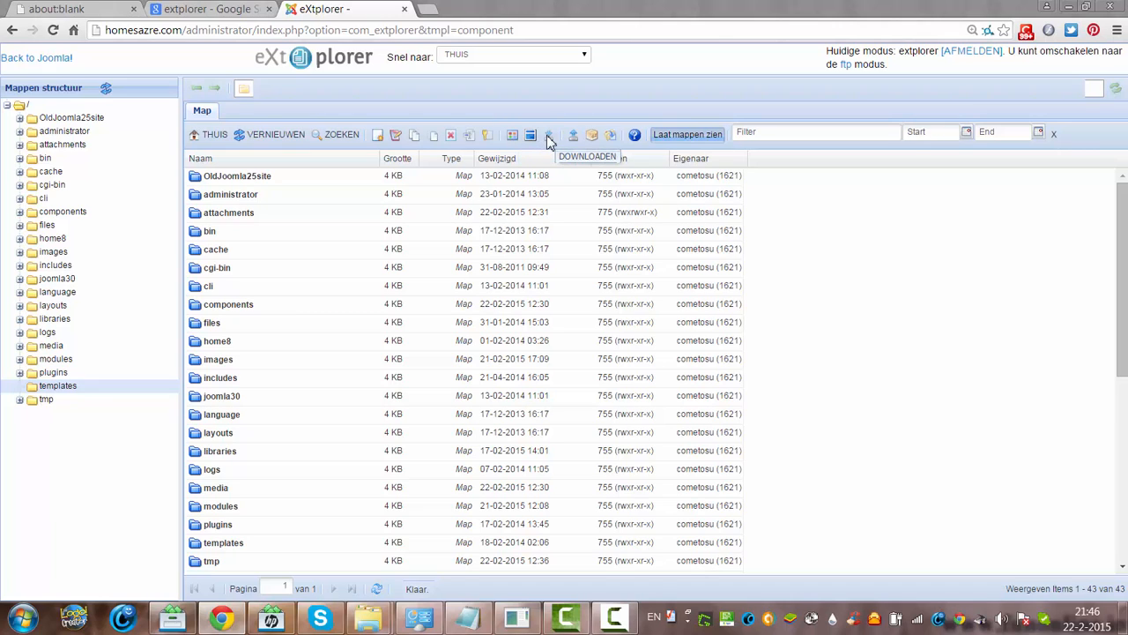
{"action": "mouse_move", "coordinate": [573, 137]}
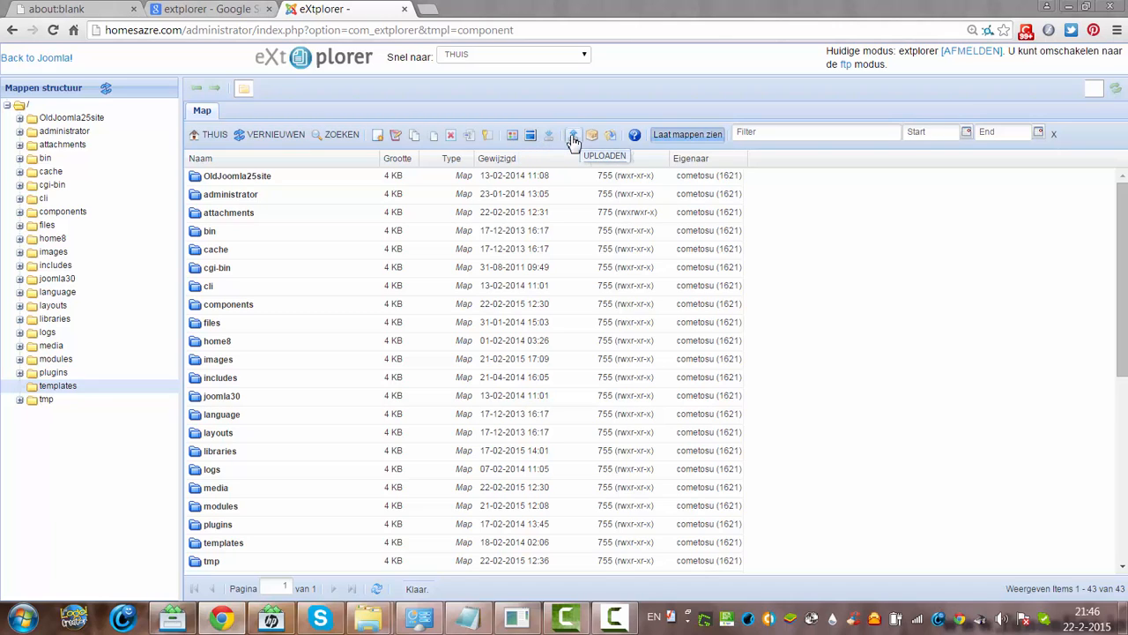
{"action": "left_click", "coordinate": [573, 134]}
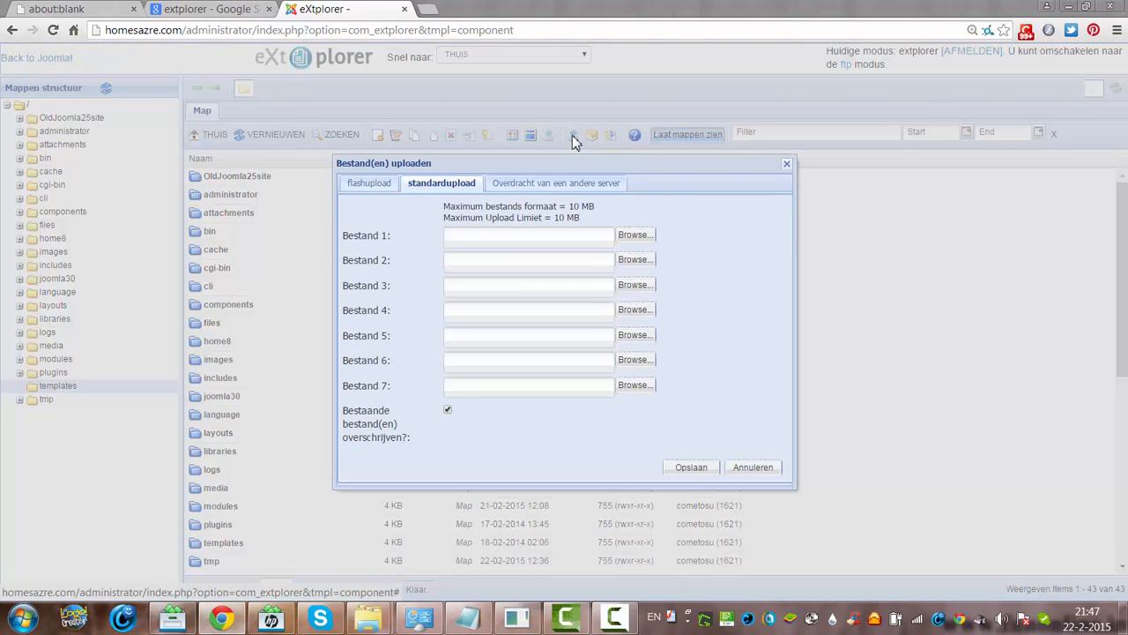
{"action": "mouse_move", "coordinate": [655, 451]}
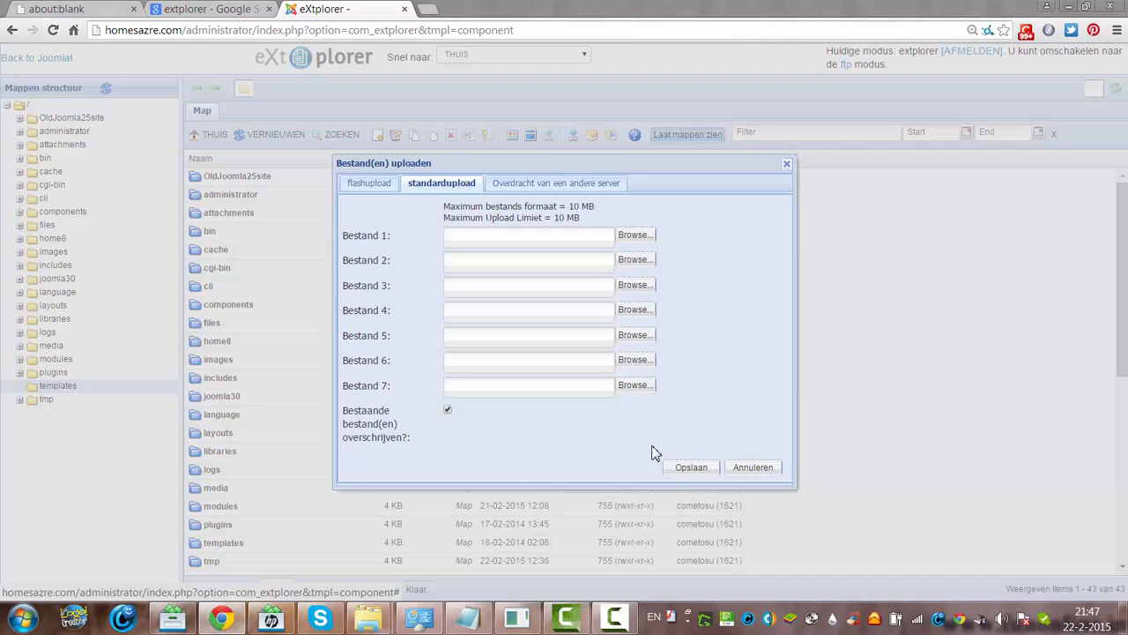
{"action": "mouse_move", "coordinate": [786, 166]}
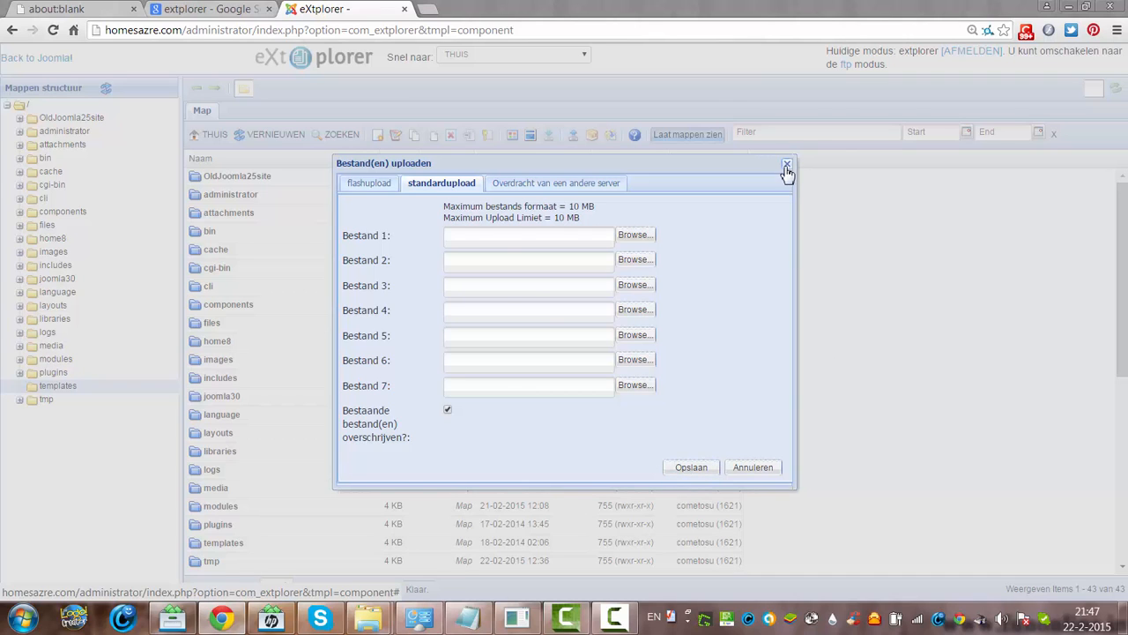
{"action": "left_click", "coordinate": [786, 166]}
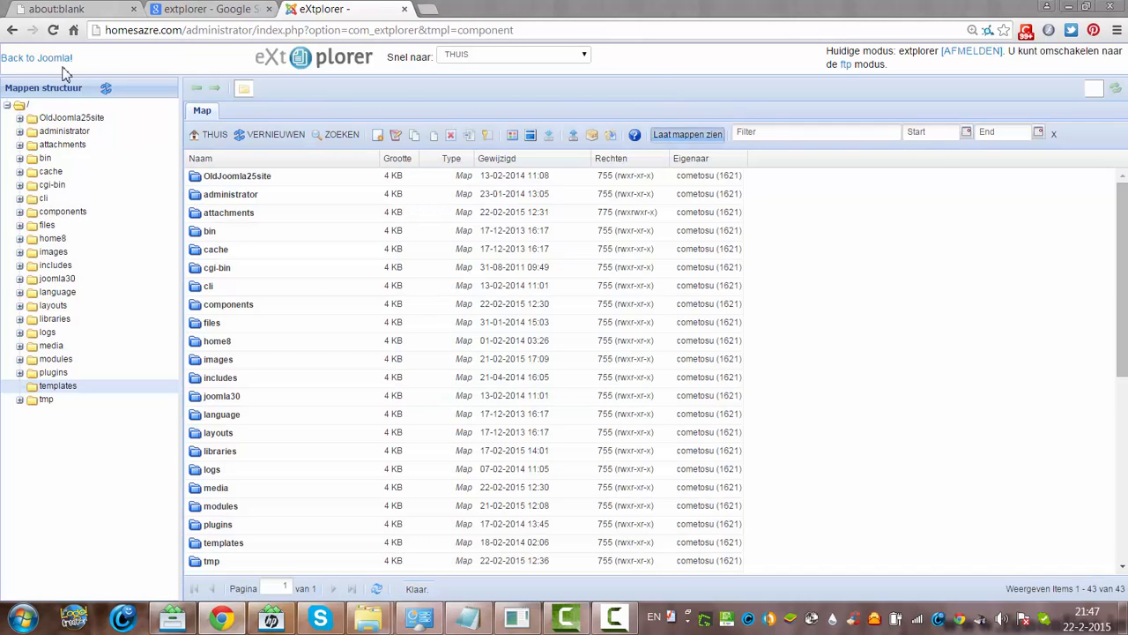
Leave eXtplorer for the Control Panel and switch to the Google results for extplorer.
{"action": "left_click", "coordinate": [37, 57]}
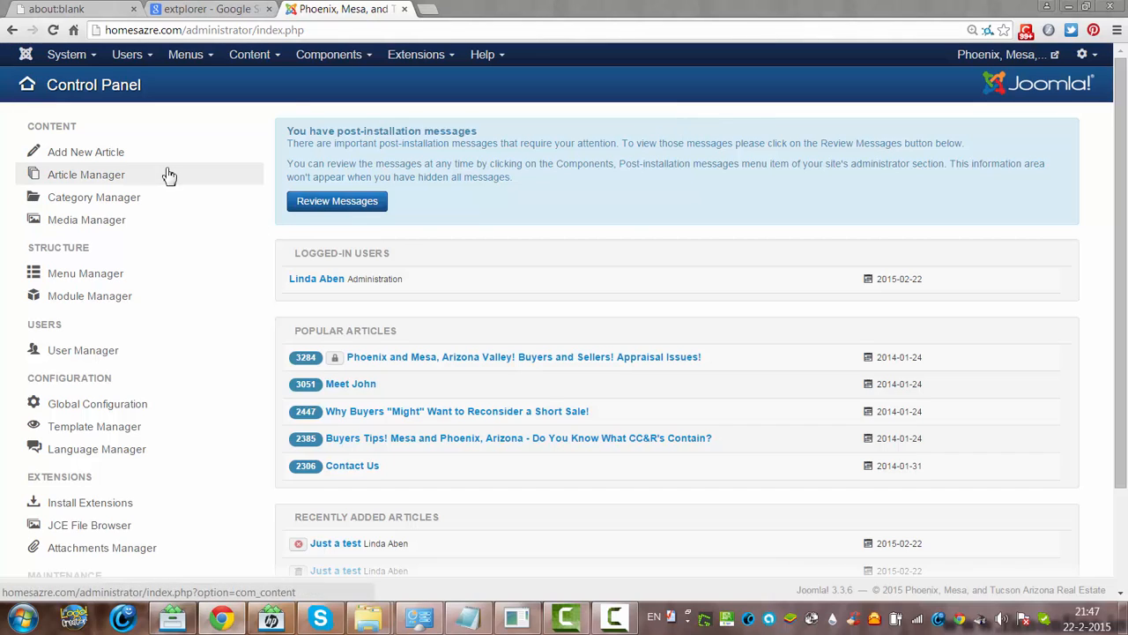
{"action": "left_click", "coordinate": [328, 53]}
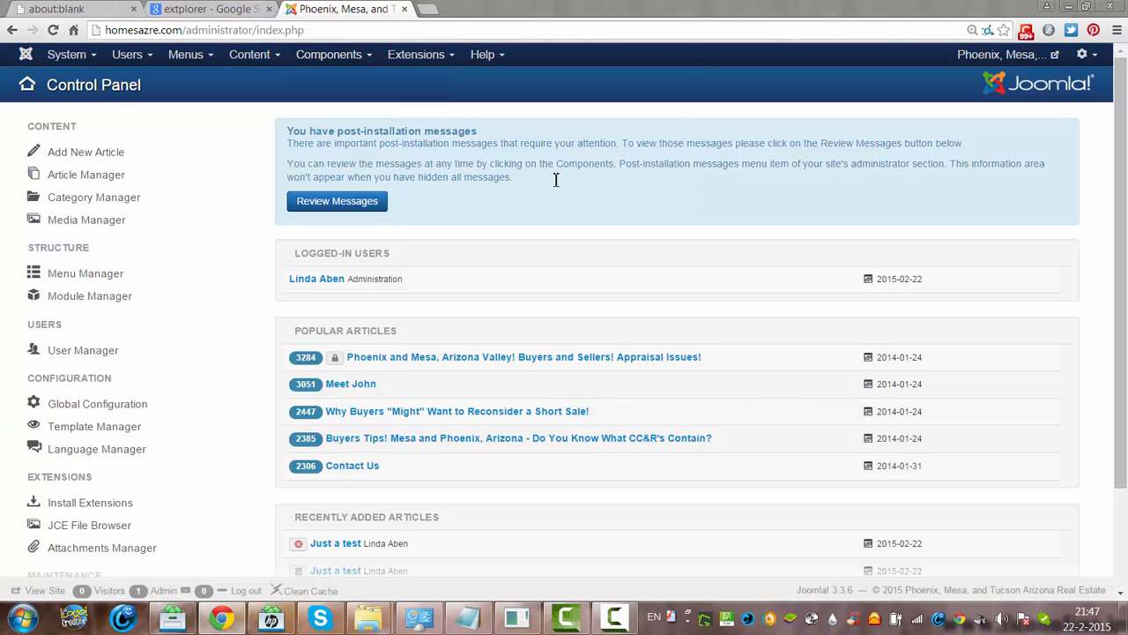
{"action": "left_click", "coordinate": [208, 9]}
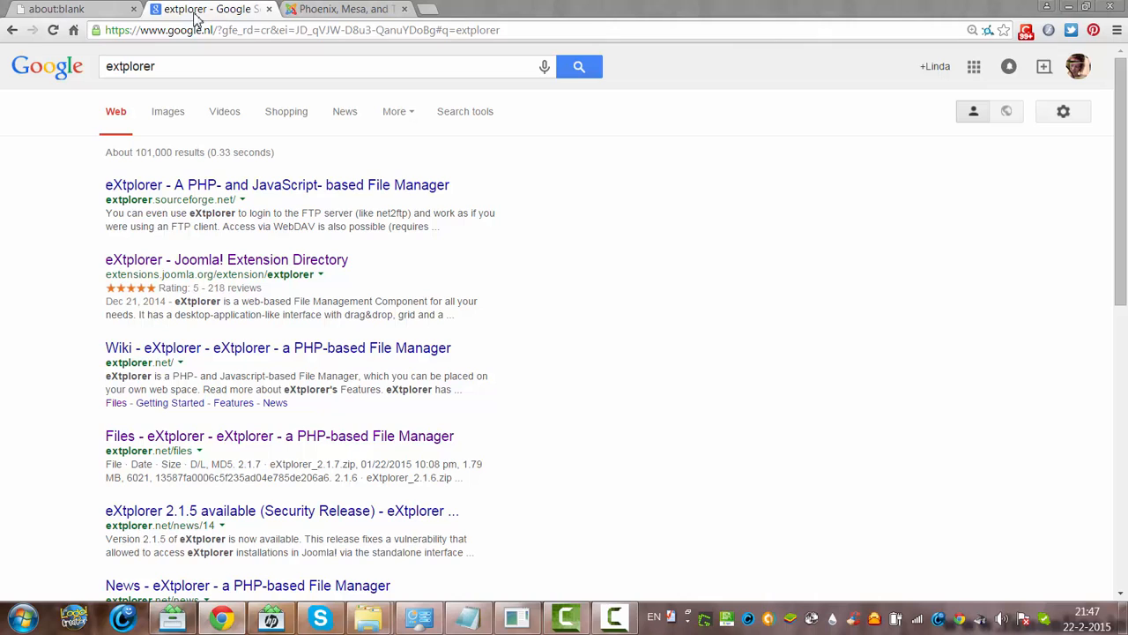
View the eXtplorer listing in the Joomla Extensions Directory, scrolling through its reviews.
{"action": "left_click", "coordinate": [226, 260]}
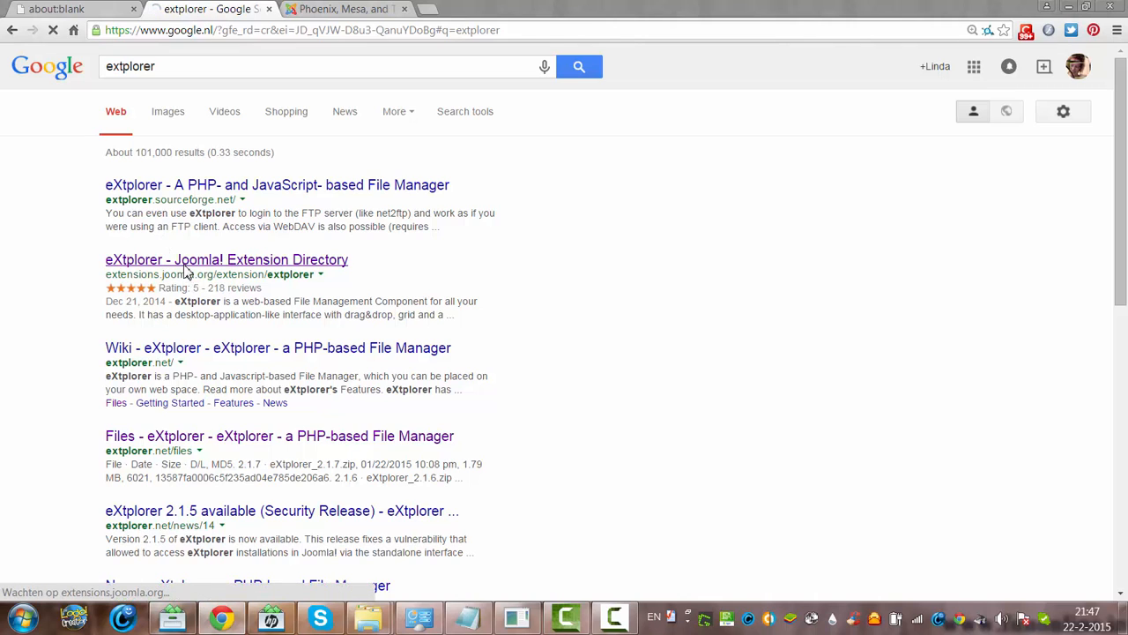
{"action": "left_click", "coordinate": [226, 259]}
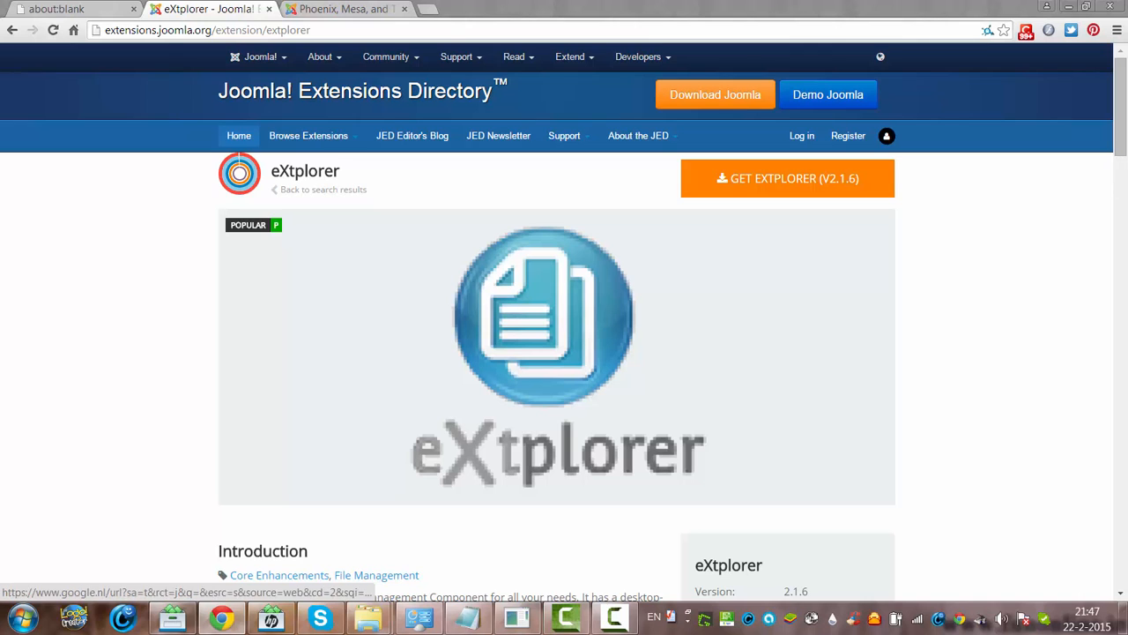
{"action": "scroll", "scroll_direction": "down", "scroll_amount": 3}
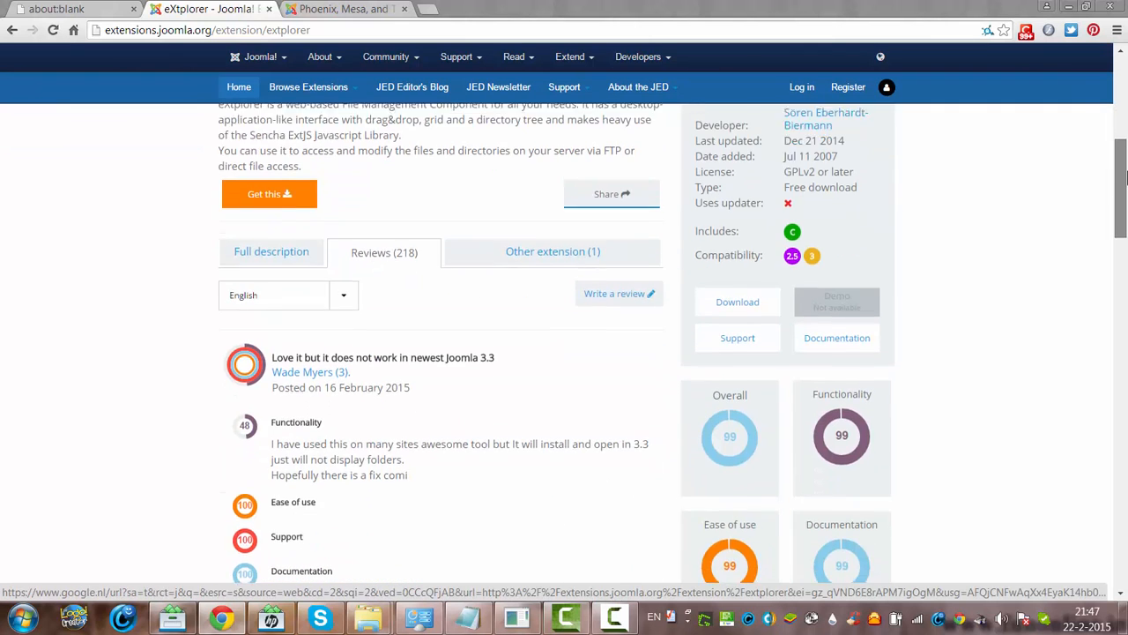
{"action": "scroll", "scroll_direction": "up", "scroll_amount": 3}
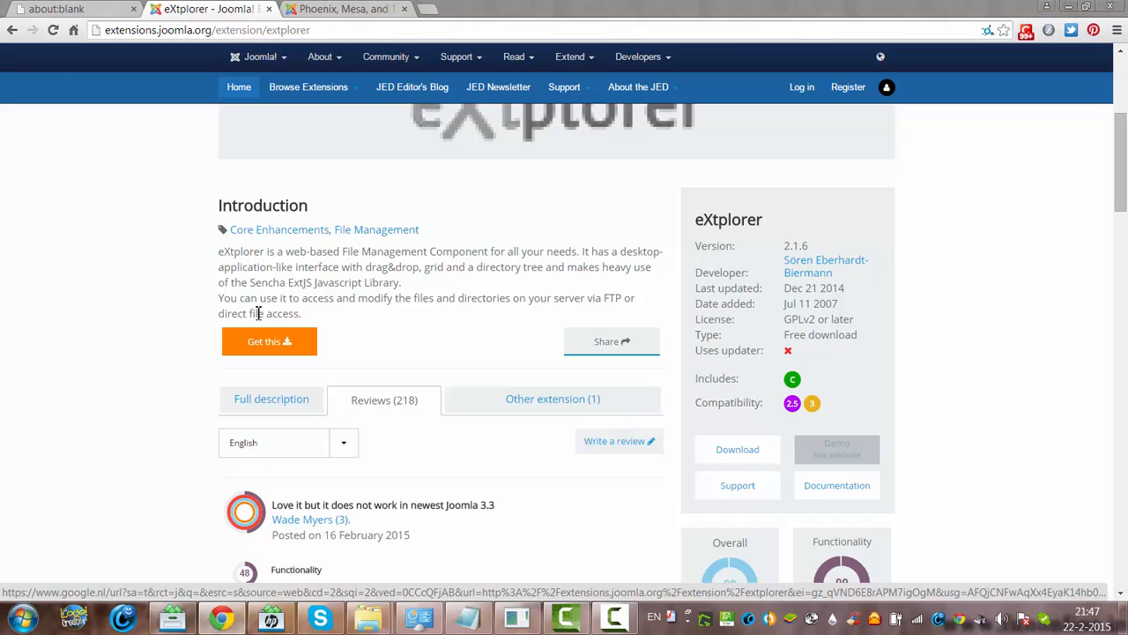
{"action": "mouse_move", "coordinate": [810, 344]}
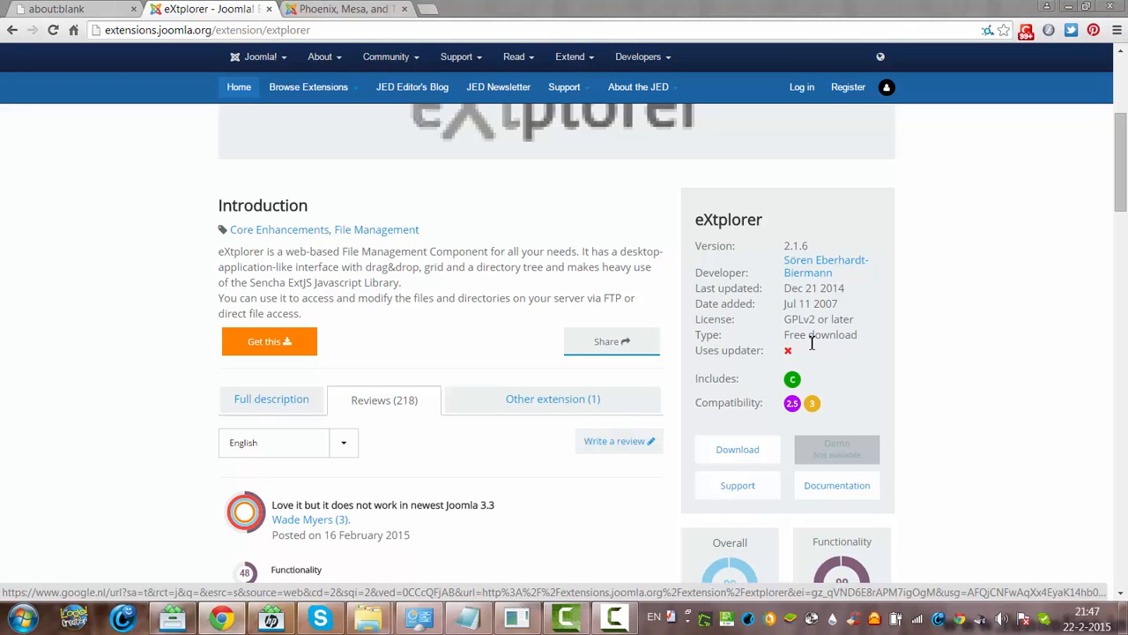
{"action": "mouse_move", "coordinate": [793, 423]}
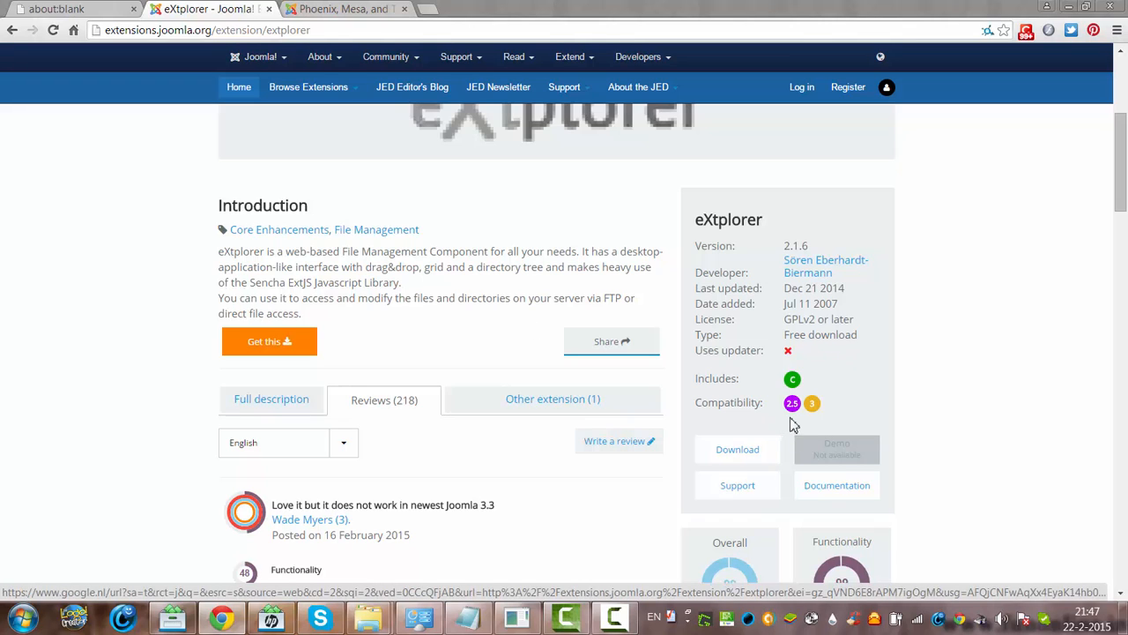
{"action": "mouse_move", "coordinate": [836, 412]}
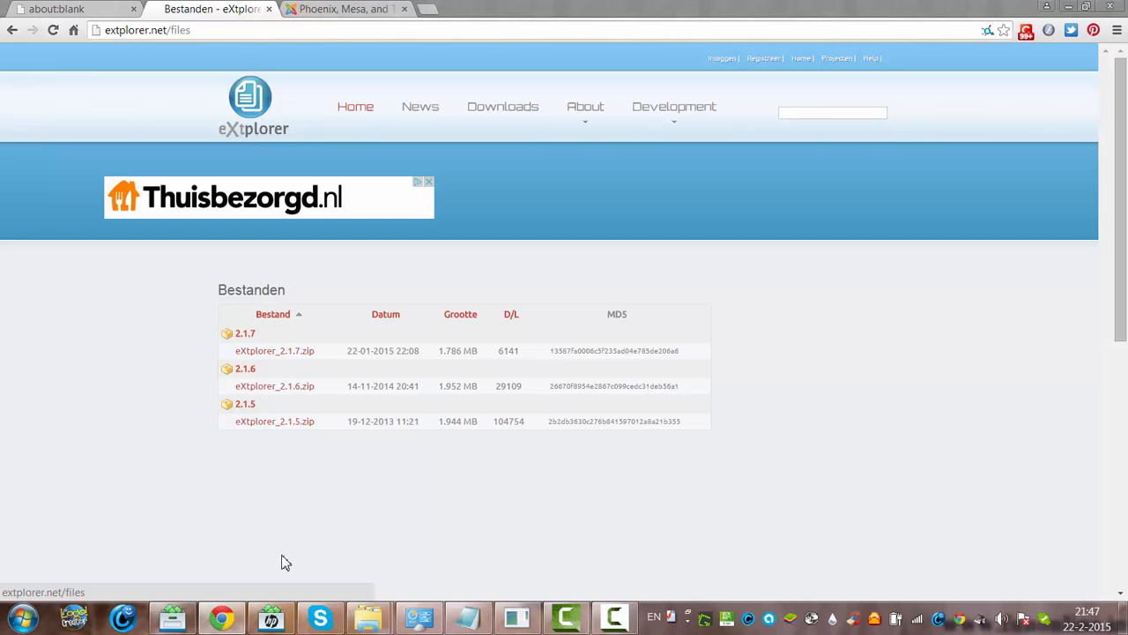
{"action": "mouse_move", "coordinate": [286, 479]}
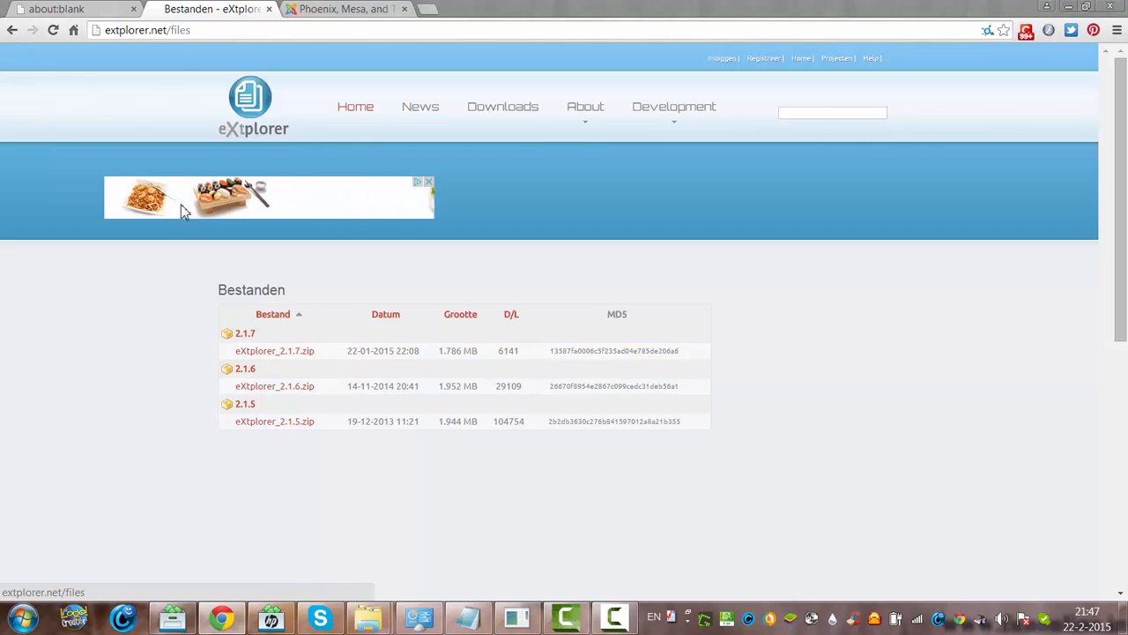
Switch back to the Joomla administrator Control Panel tab after viewing the extplorer.net downloads.
{"action": "left_click", "coordinate": [344, 8]}
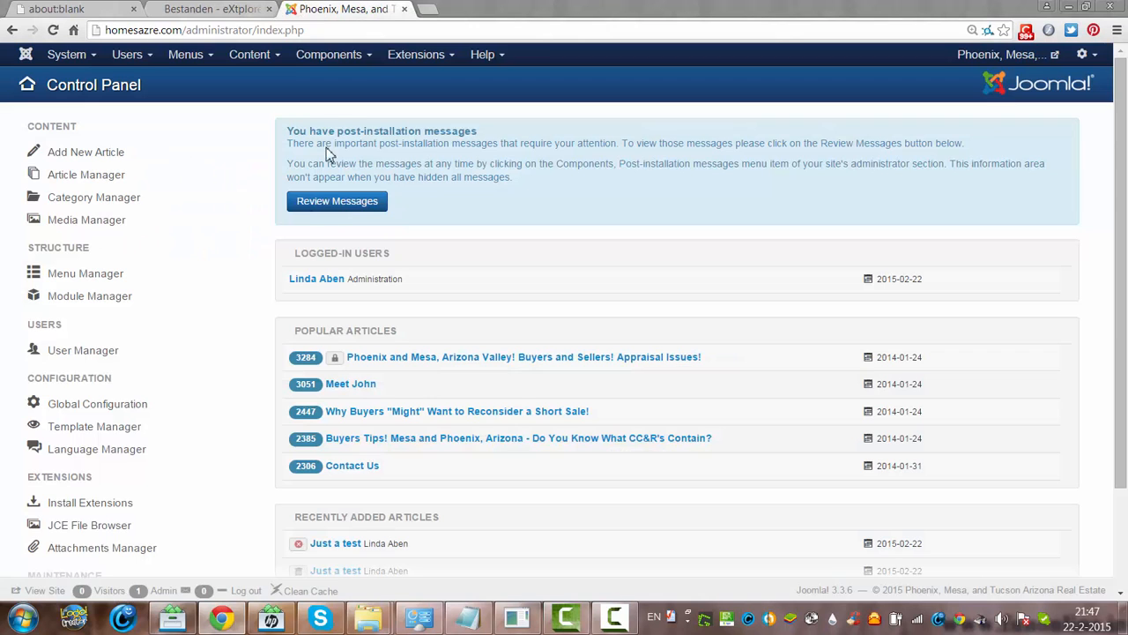
Go to Extension Manager: Install and show the Upload Package File form.
{"action": "left_click", "coordinate": [416, 53]}
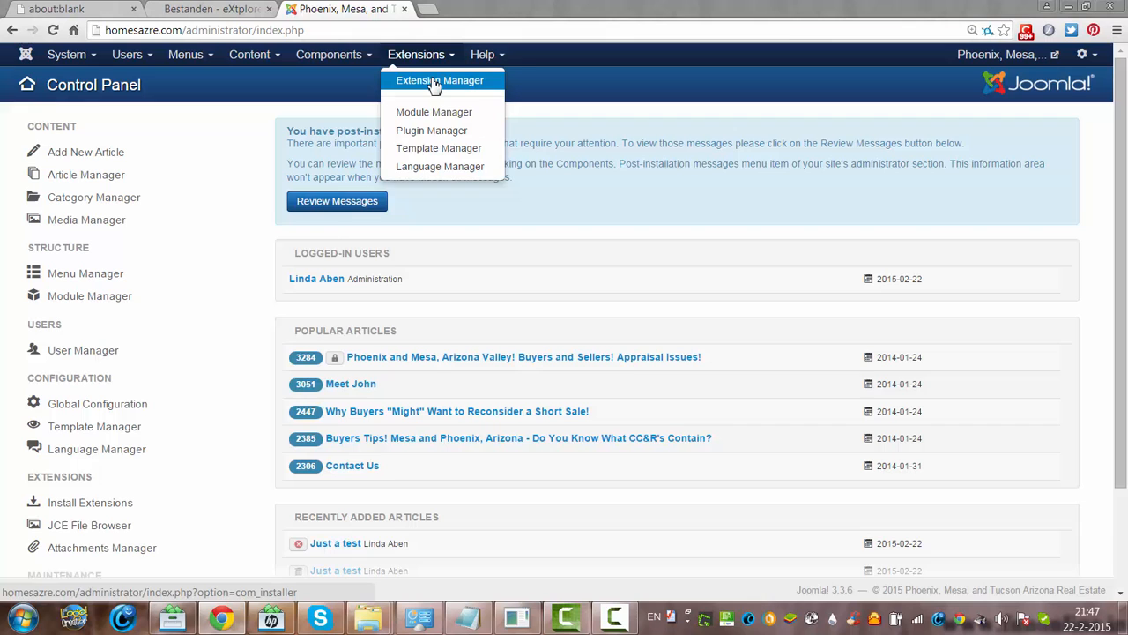
{"action": "left_click", "coordinate": [440, 81]}
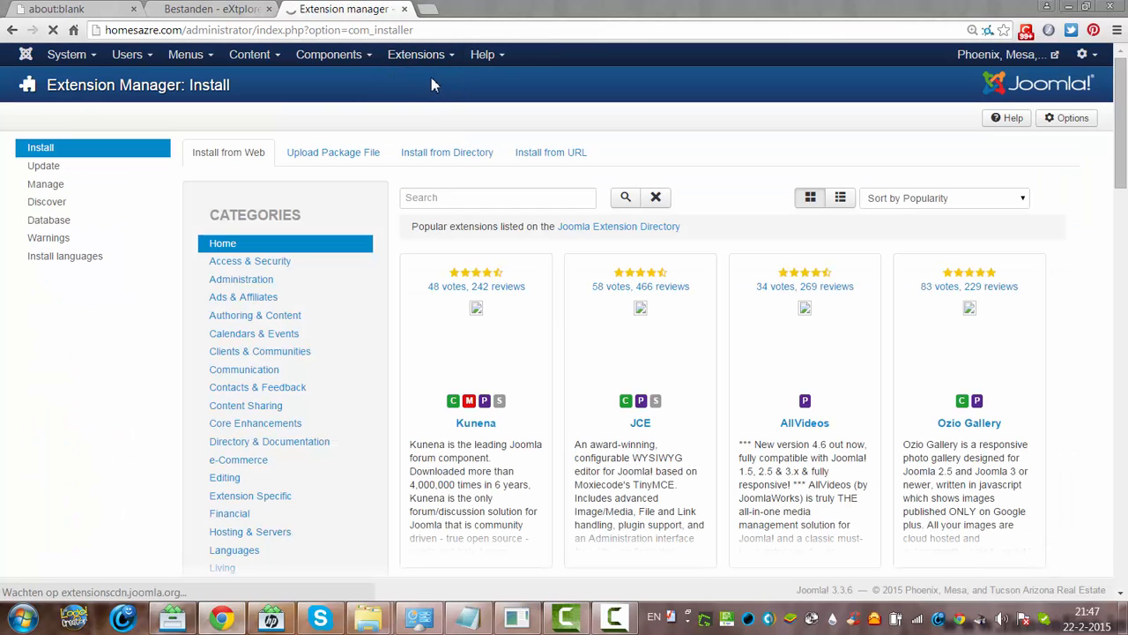
{"action": "left_click", "coordinate": [333, 152]}
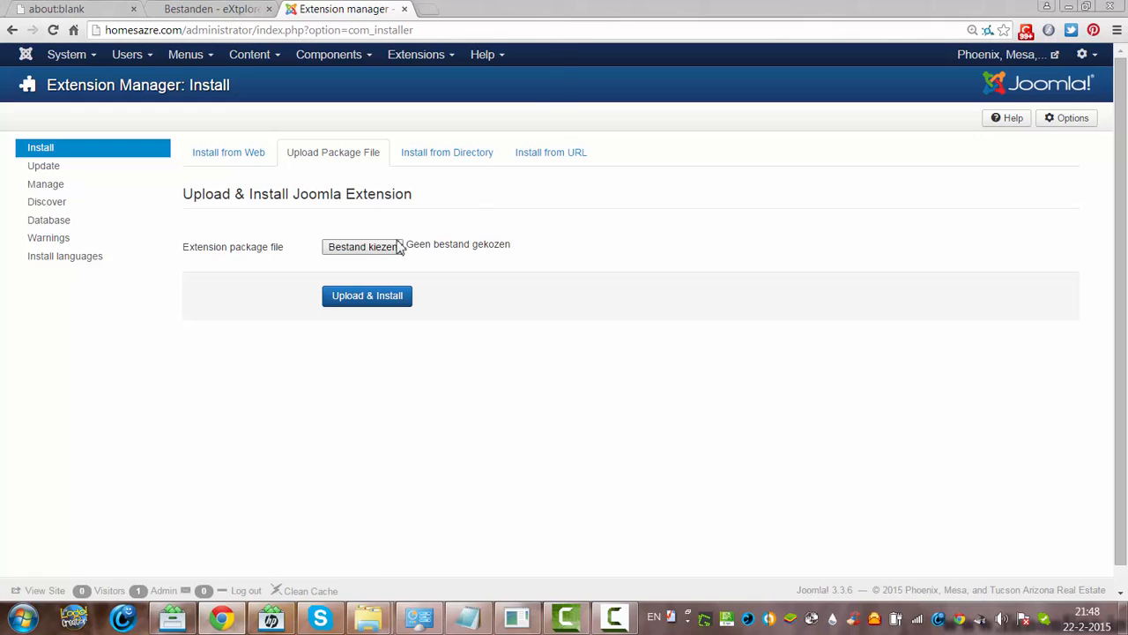
Choose eXtplorer_2.1.7 from Downloads as the package file to upload.
{"action": "left_click", "coordinate": [361, 247]}
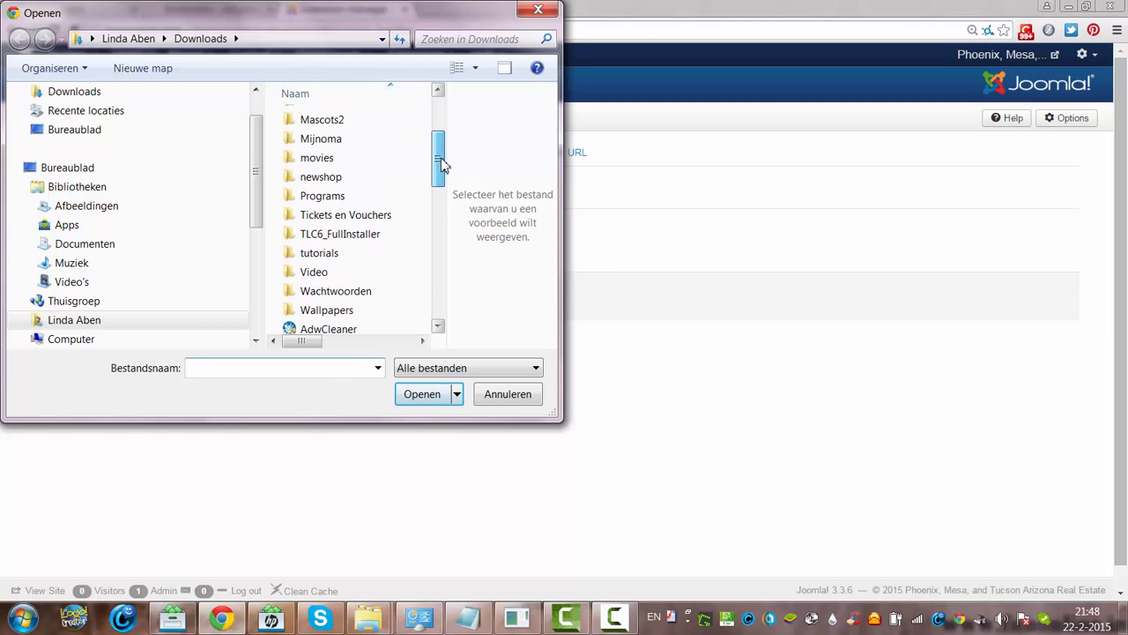
{"action": "scroll", "scroll_direction": "down", "scroll_amount": 3}
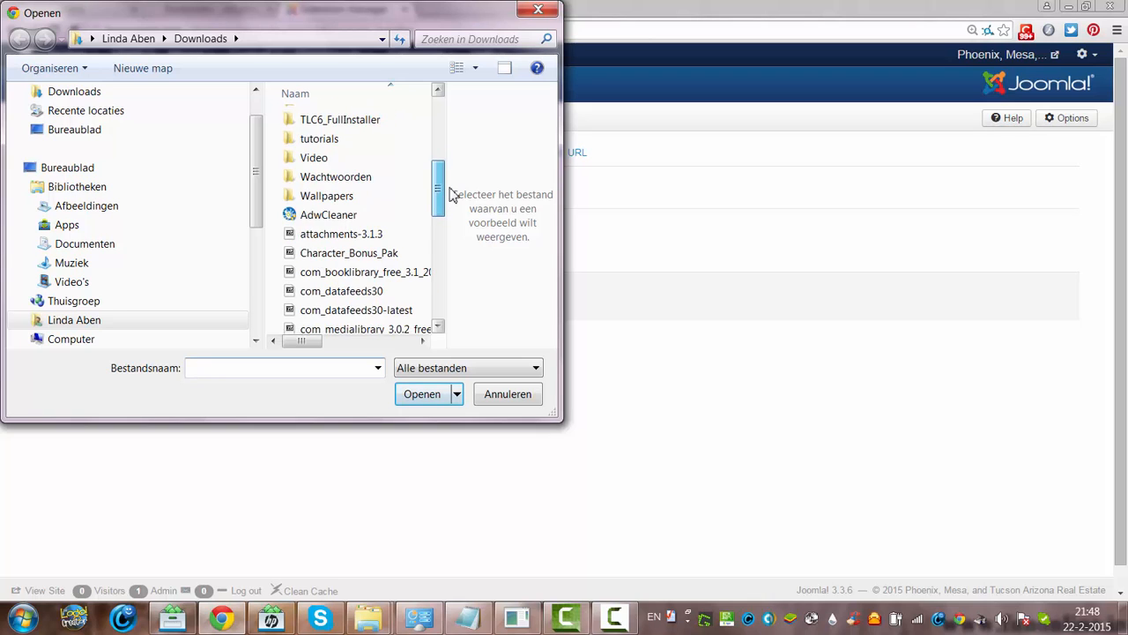
{"action": "scroll", "scroll_direction": "down", "scroll_amount": 3}
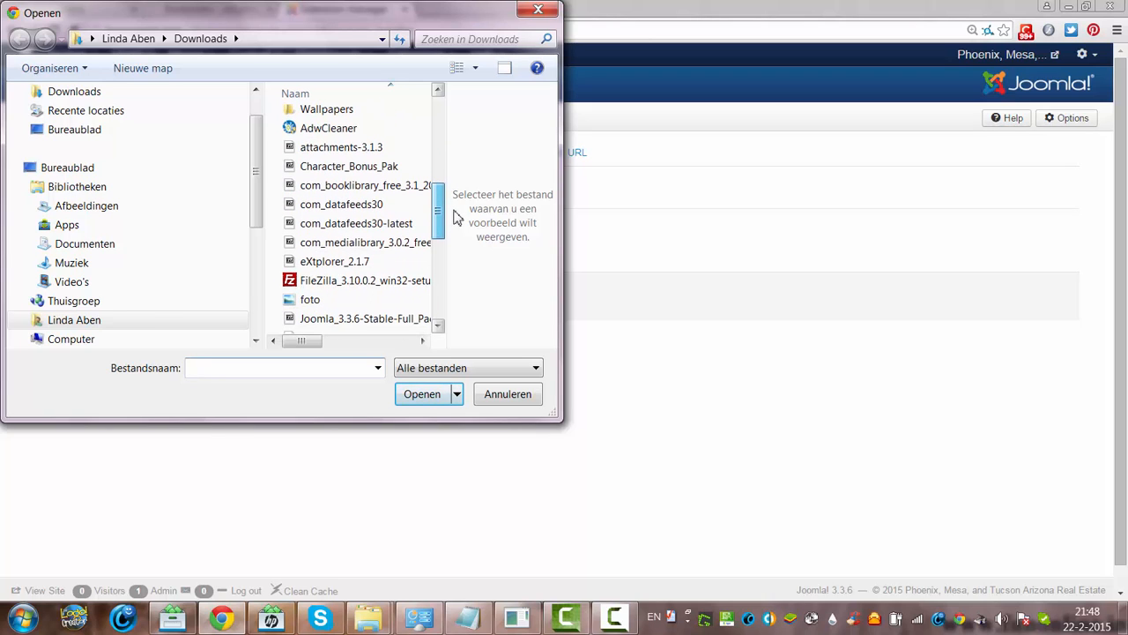
{"action": "left_click", "coordinate": [335, 260]}
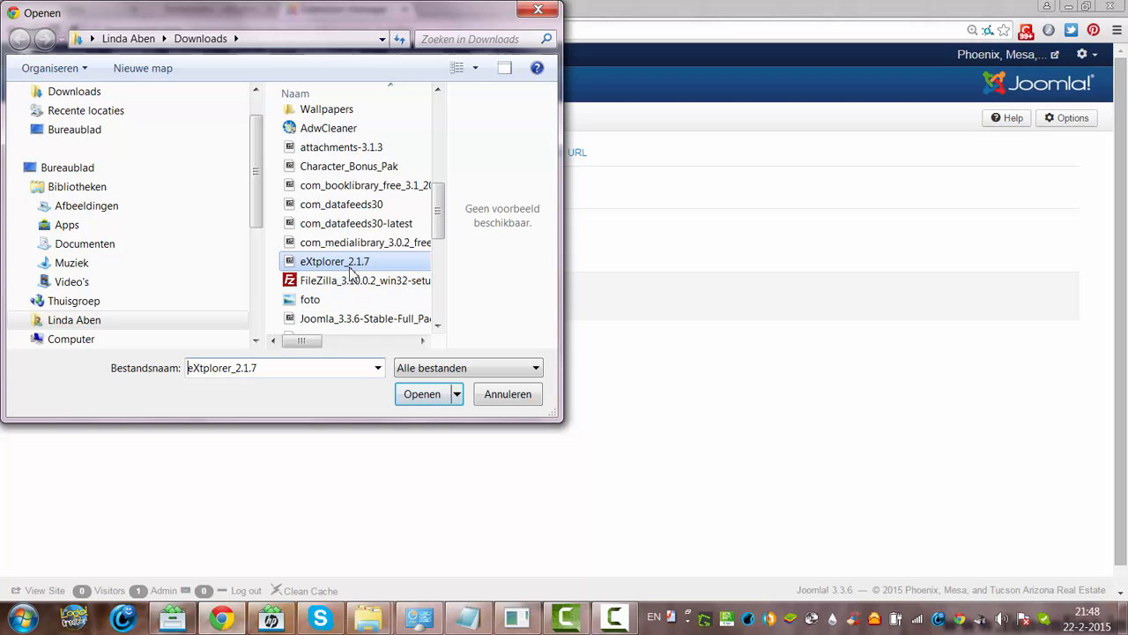
{"action": "left_click", "coordinate": [421, 395]}
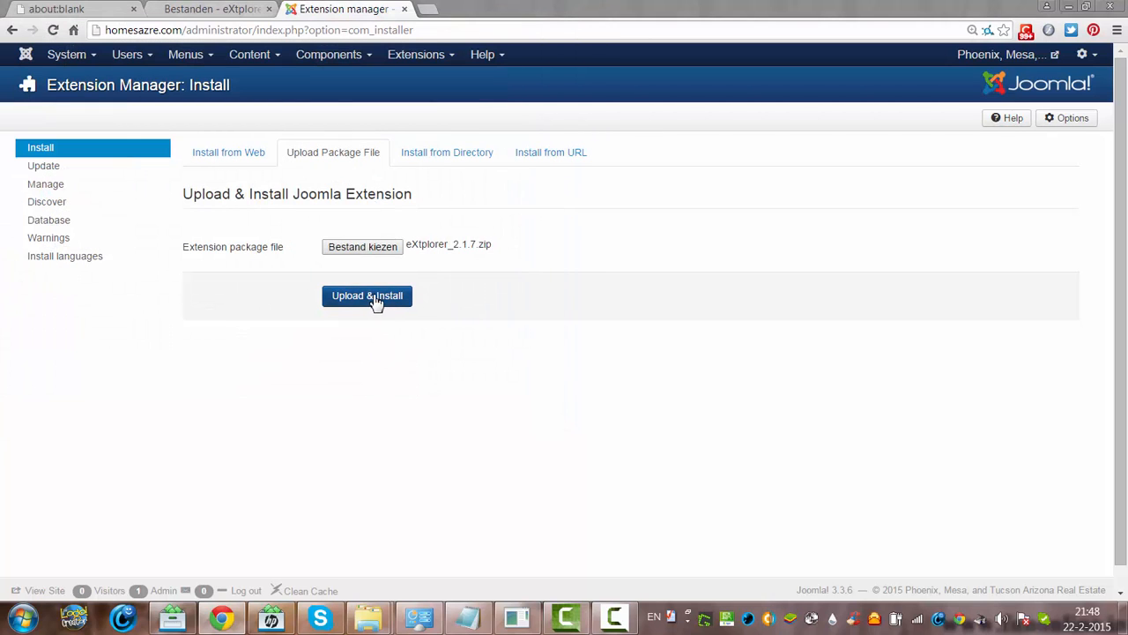
{"action": "mouse_move", "coordinate": [431, 254]}
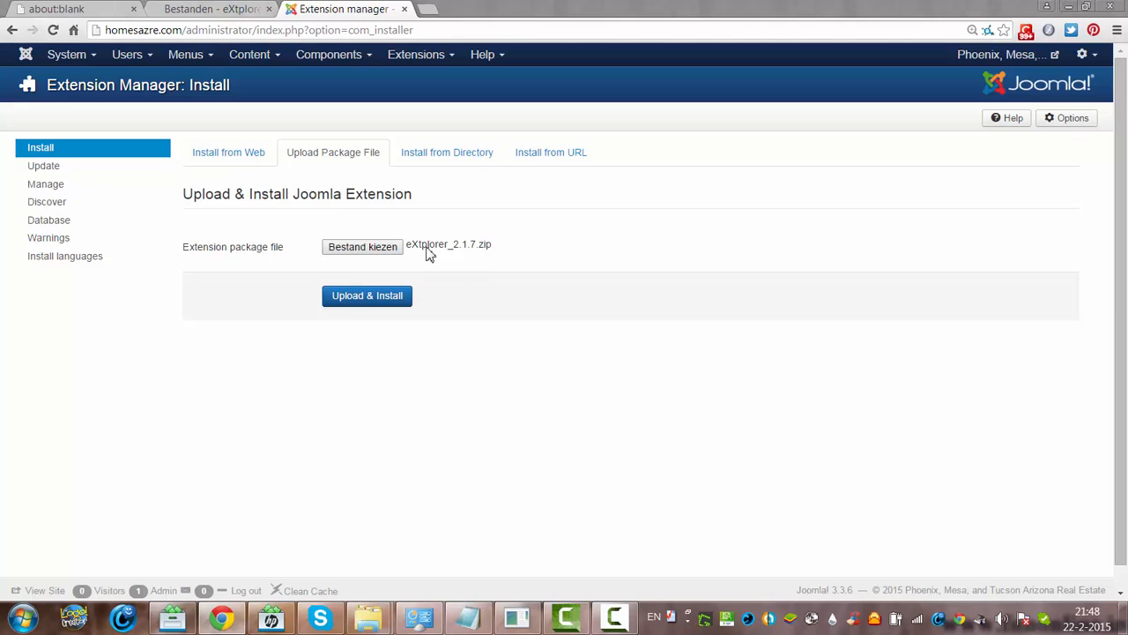
{"action": "mouse_move", "coordinate": [395, 333]}
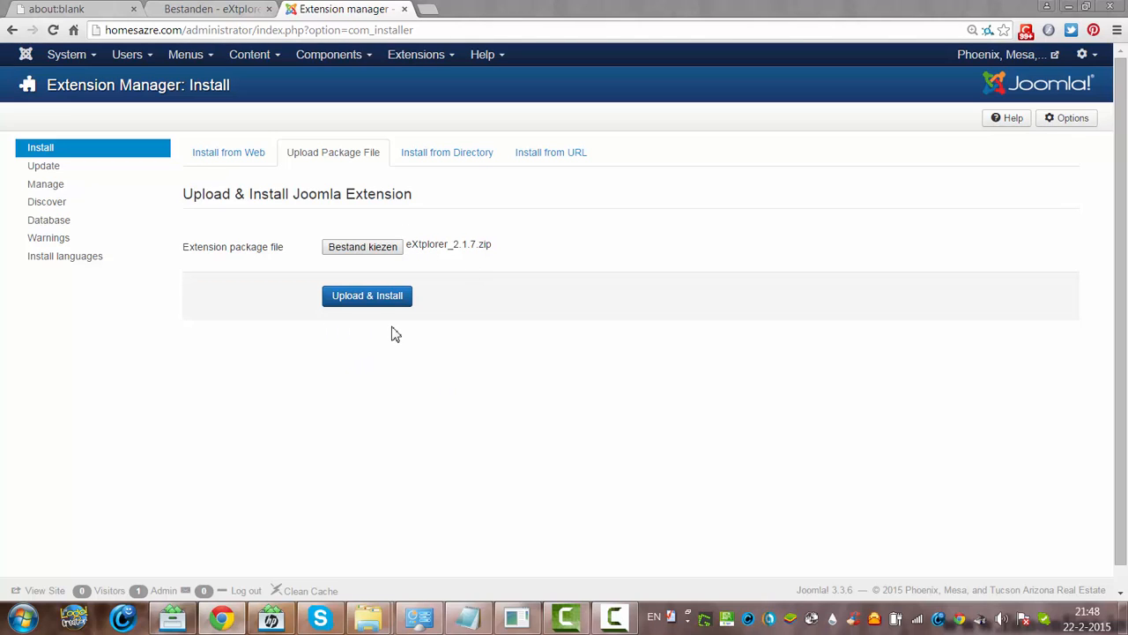
{"action": "mouse_move", "coordinate": [374, 392]}
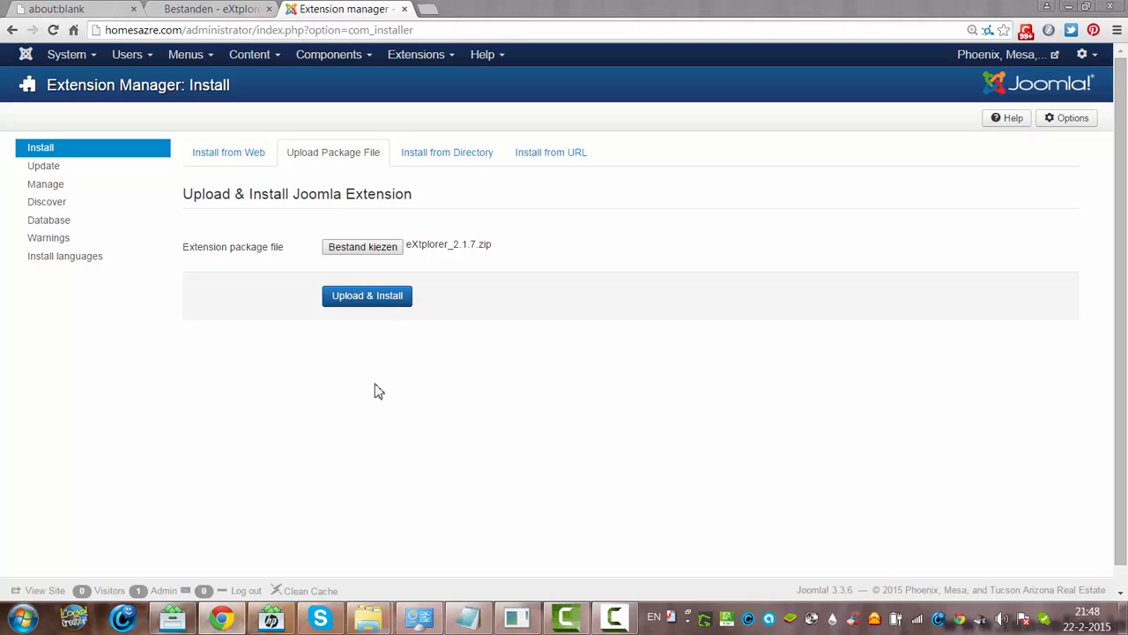
{"action": "mouse_move", "coordinate": [490, 192]}
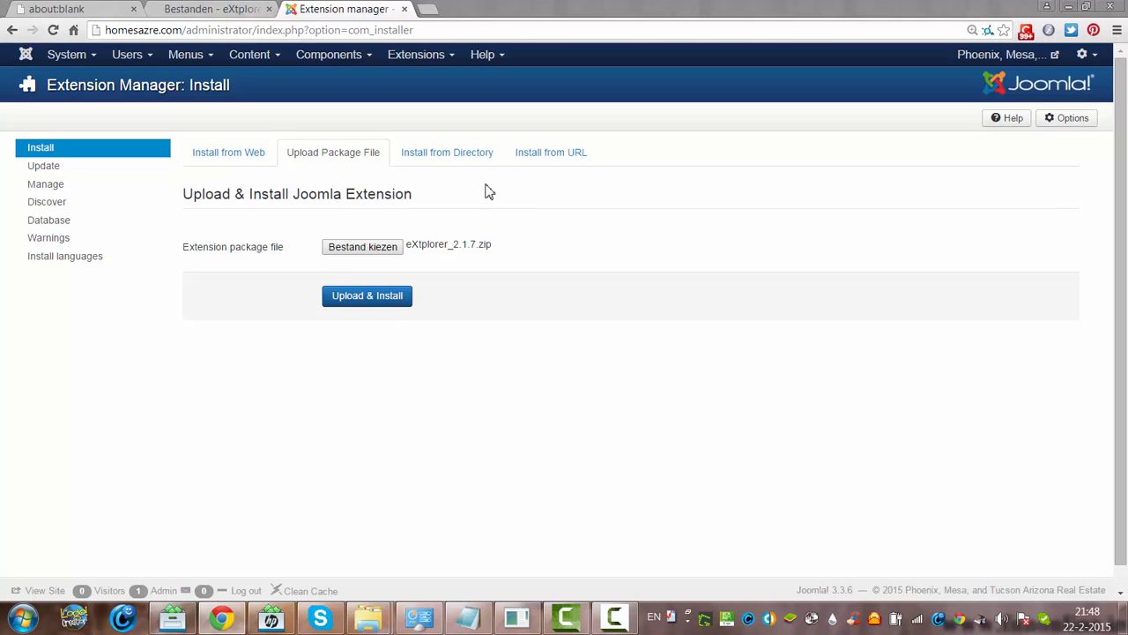
{"action": "mouse_move", "coordinate": [522, 224]}
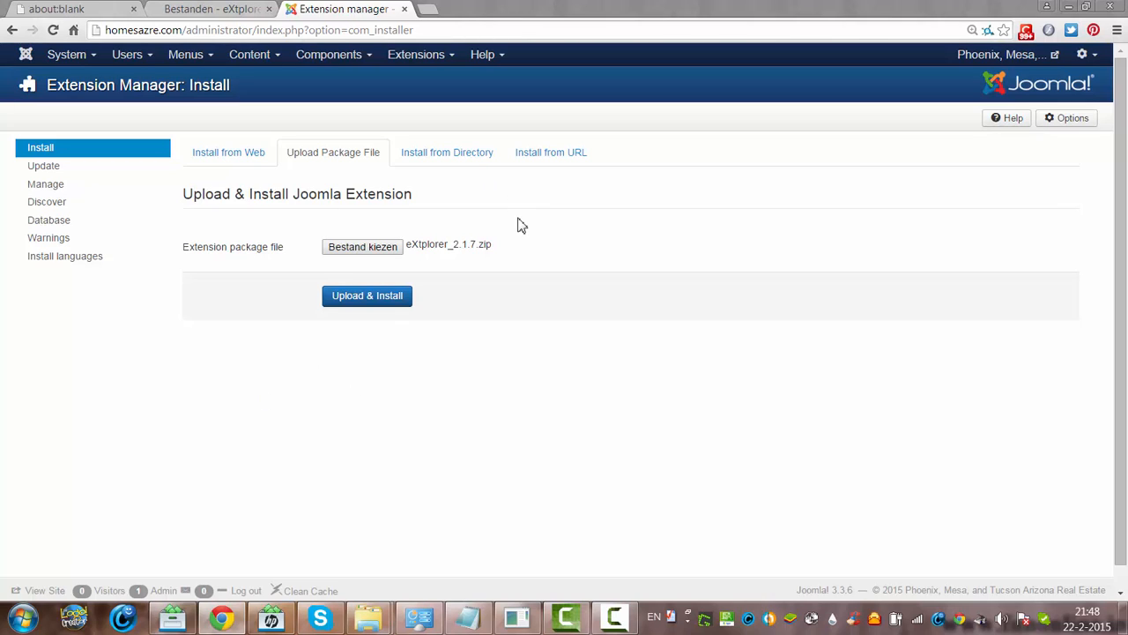
{"action": "mouse_move", "coordinate": [548, 251]}
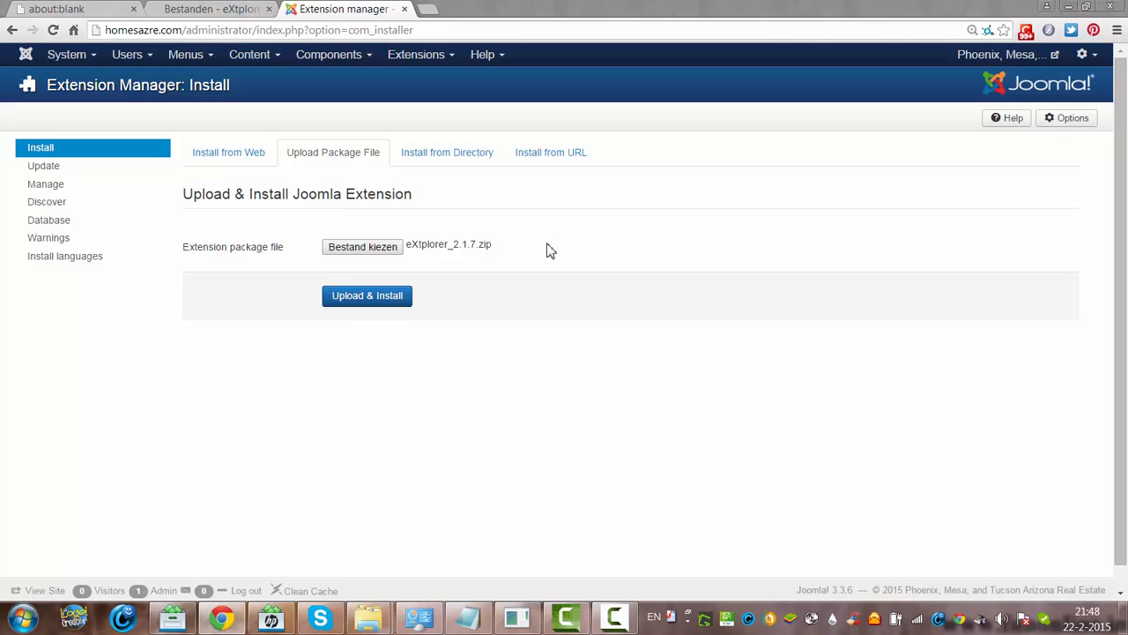
{"action": "mouse_move", "coordinate": [634, 381]}
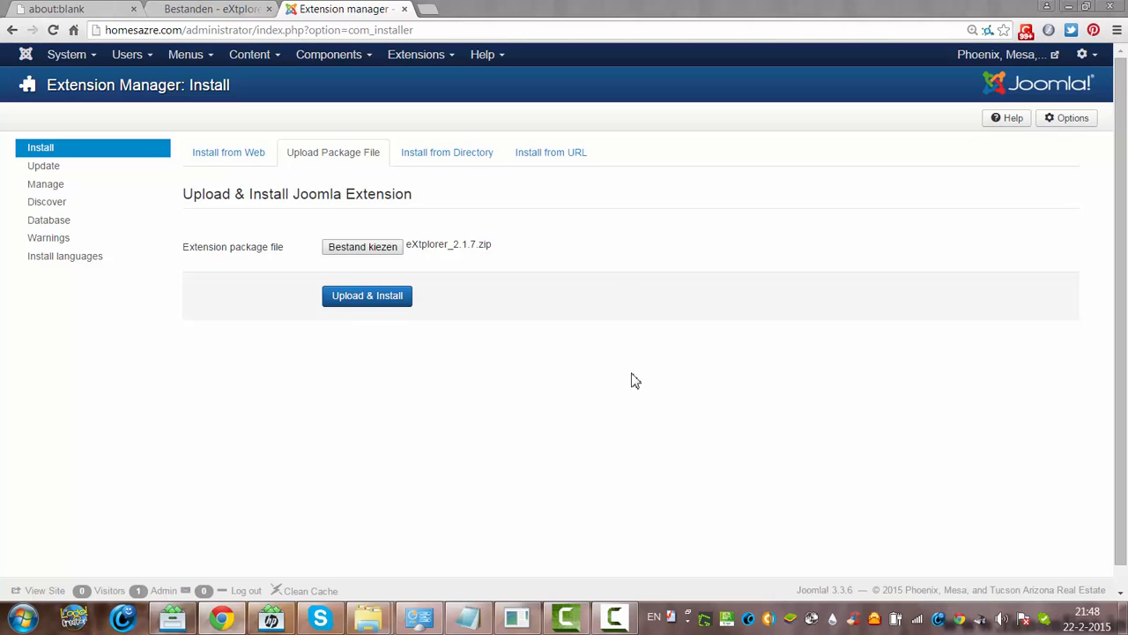
{"action": "mouse_move", "coordinate": [617, 266]}
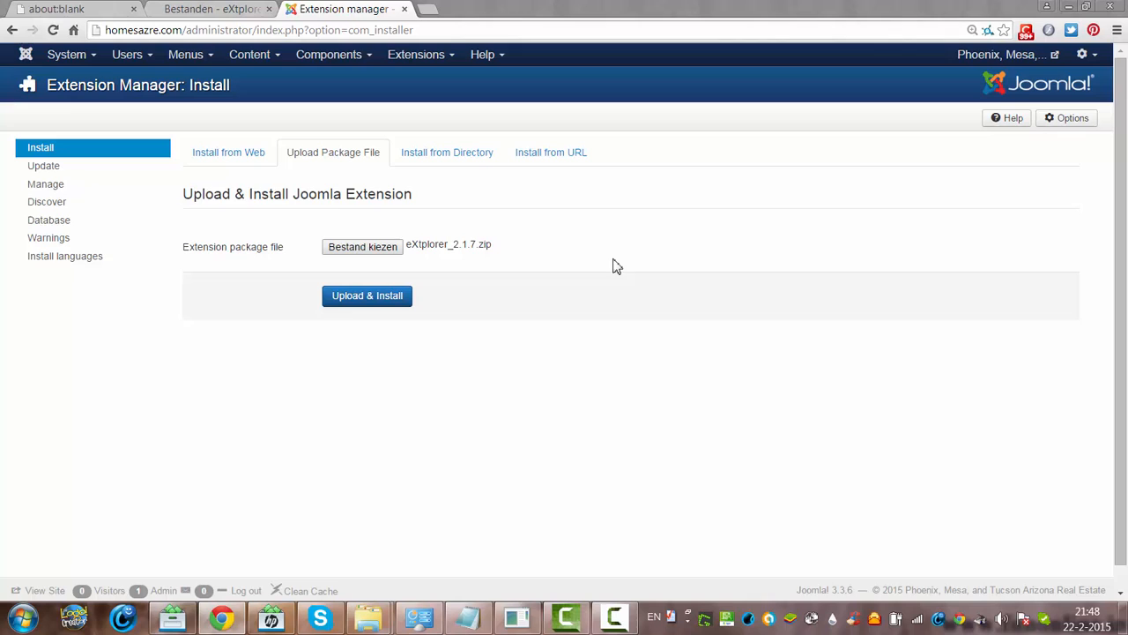